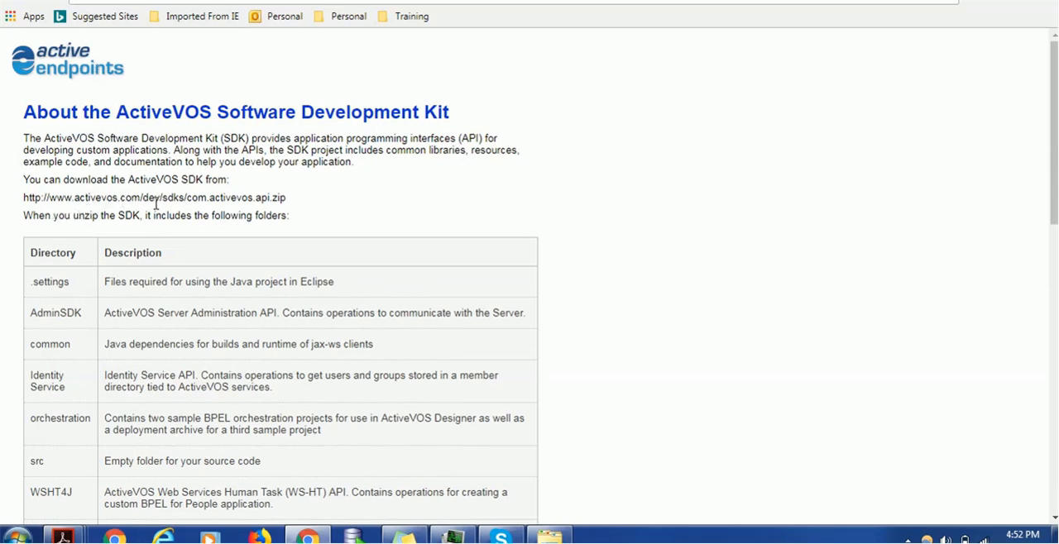
{"action": "mouse_move", "coordinate": [216, 212]}
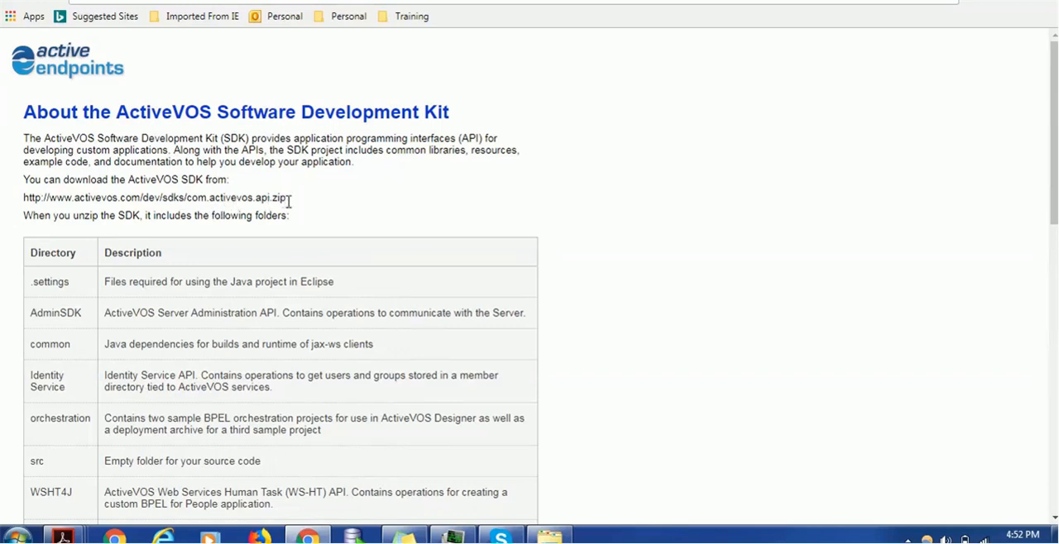
{"action": "mouse_move", "coordinate": [301, 205]}
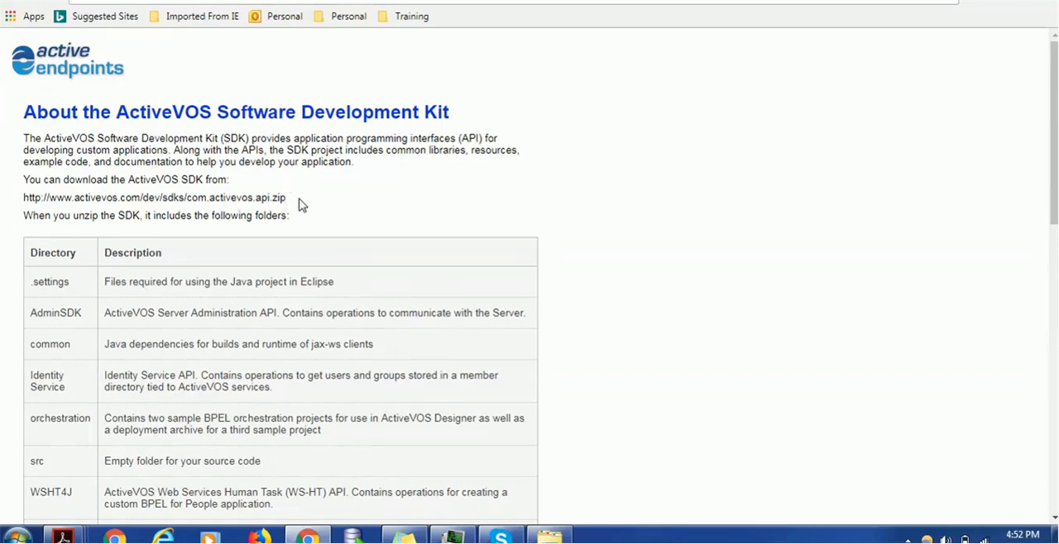
{"action": "mouse_move", "coordinate": [414, 314]}
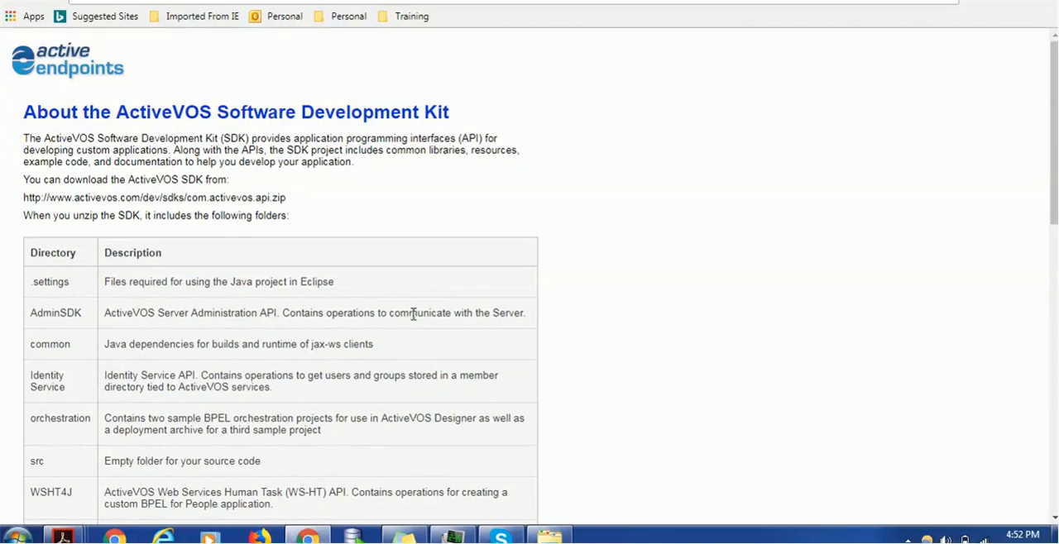
Bring the ActiveVOS download folder forward and scroll the readme to show the full folder table.
{"action": "left_click", "coordinate": [549, 536]}
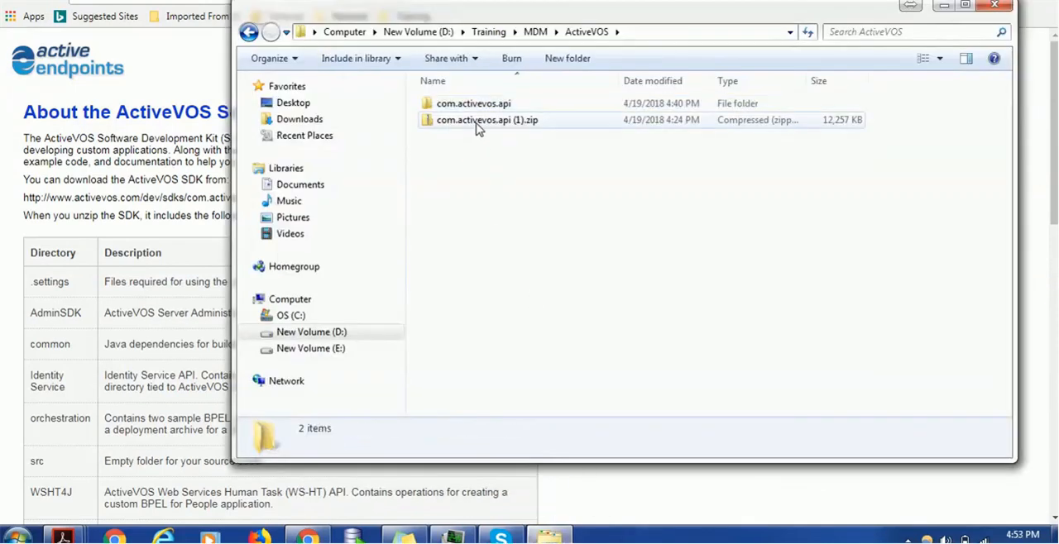
{"action": "mouse_move", "coordinate": [519, 132]}
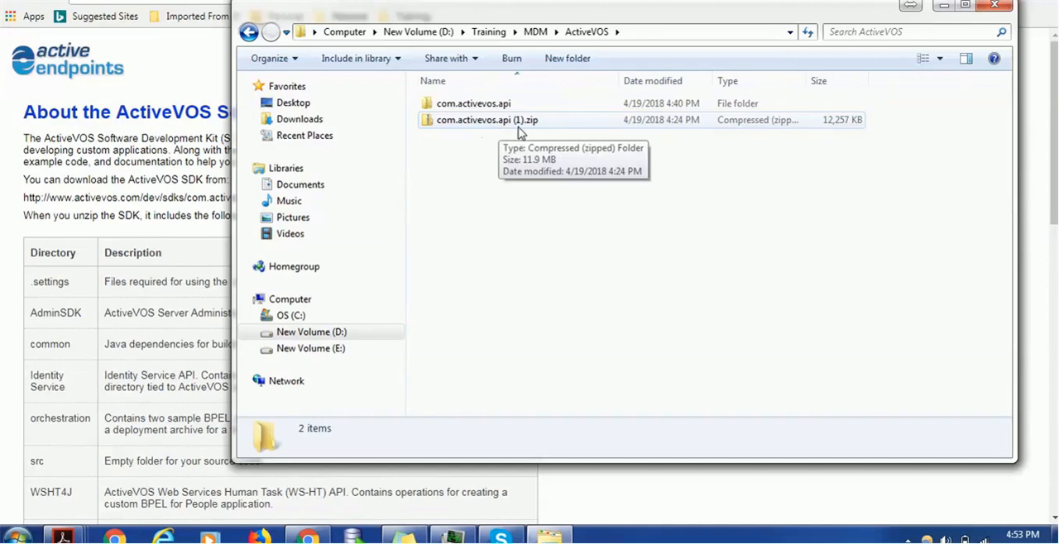
{"action": "mouse_move", "coordinate": [186, 230]}
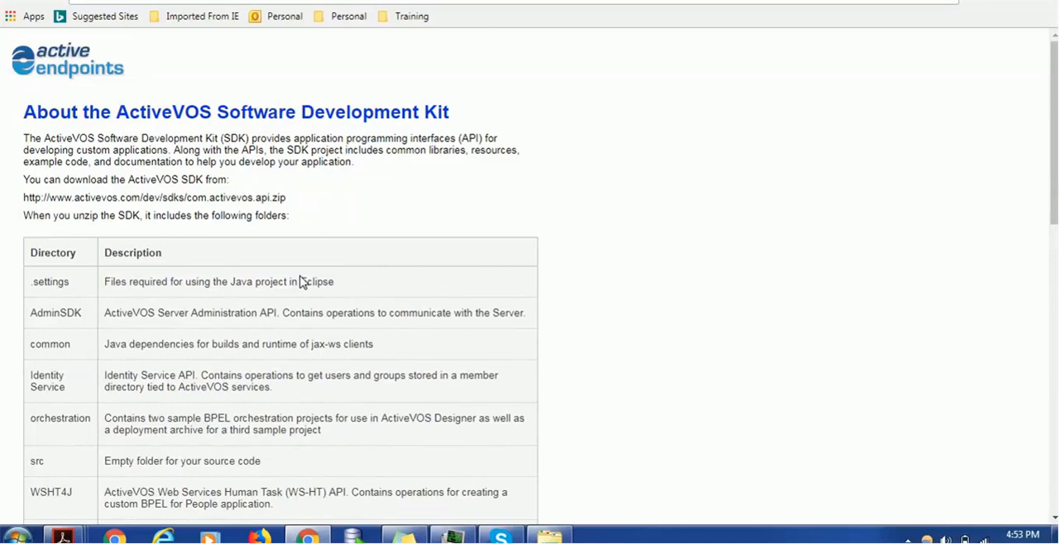
{"action": "mouse_move", "coordinate": [733, 386]}
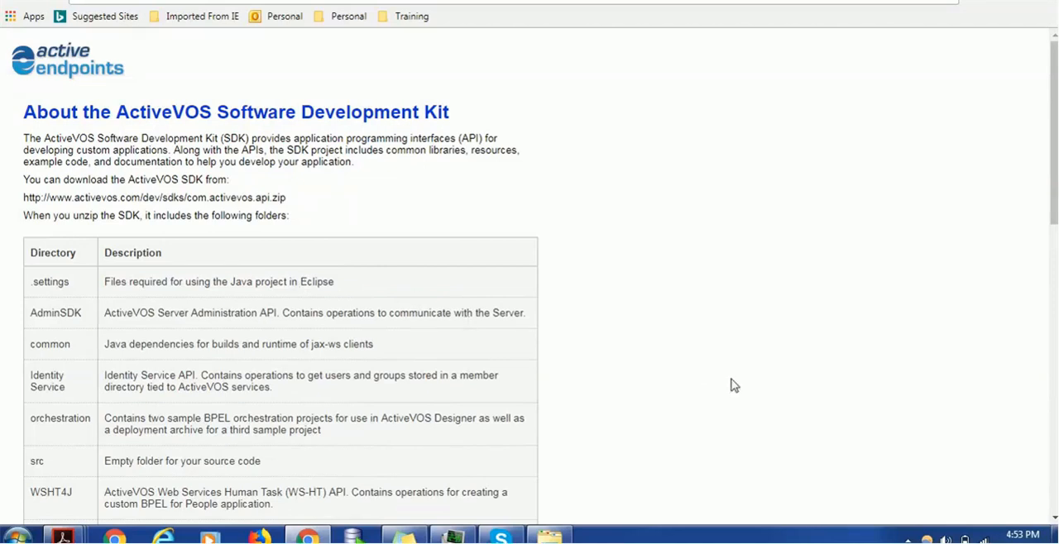
{"action": "scroll", "scroll_direction": "down", "scroll_amount": 3}
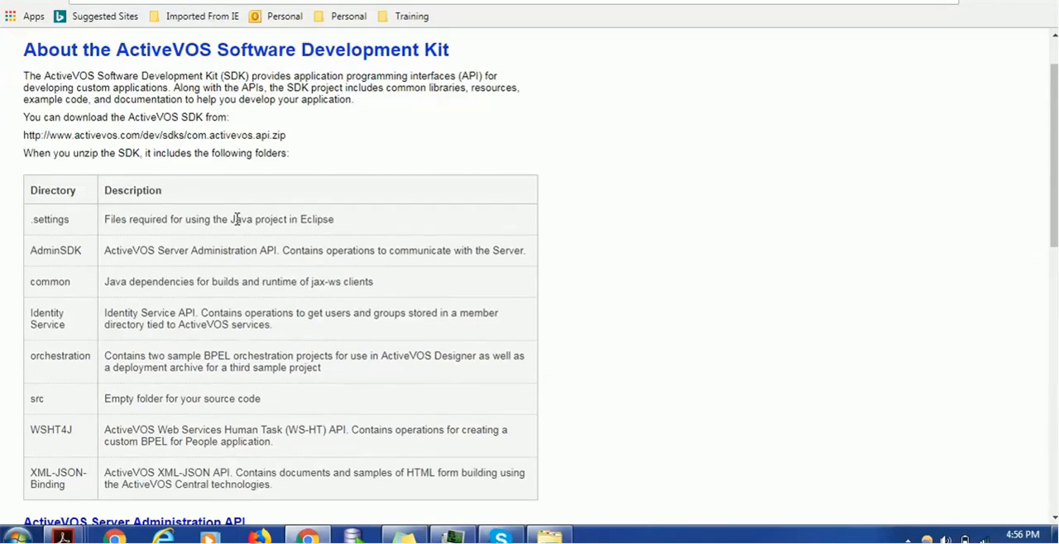
{"action": "mouse_move", "coordinate": [314, 299]}
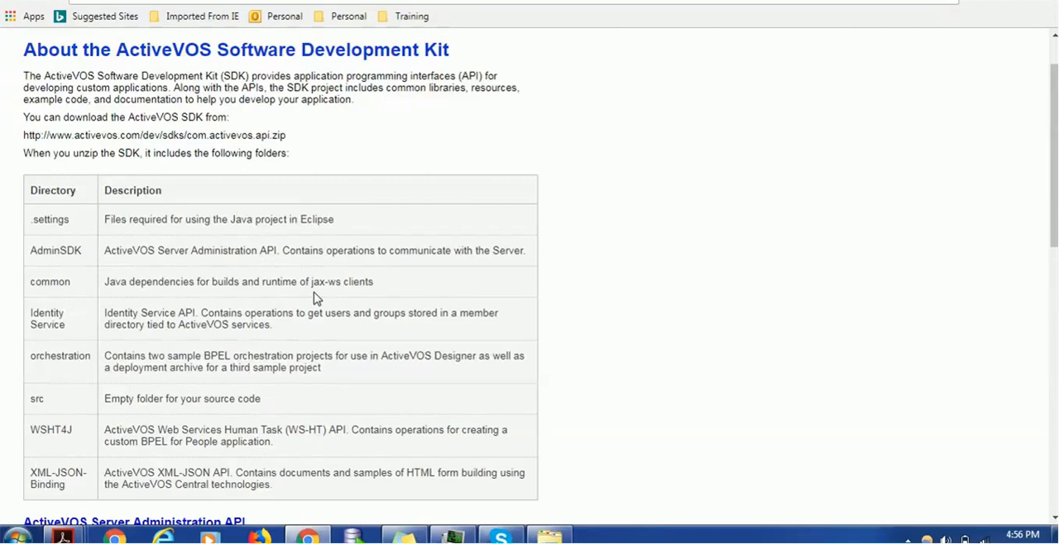
{"action": "mouse_move", "coordinate": [427, 343]}
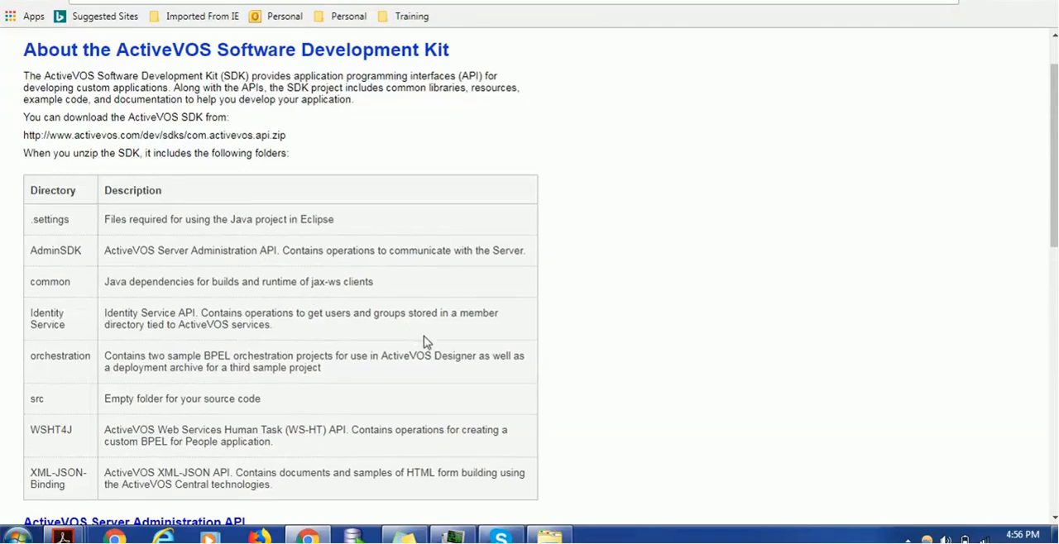
{"action": "mouse_move", "coordinate": [510, 470]}
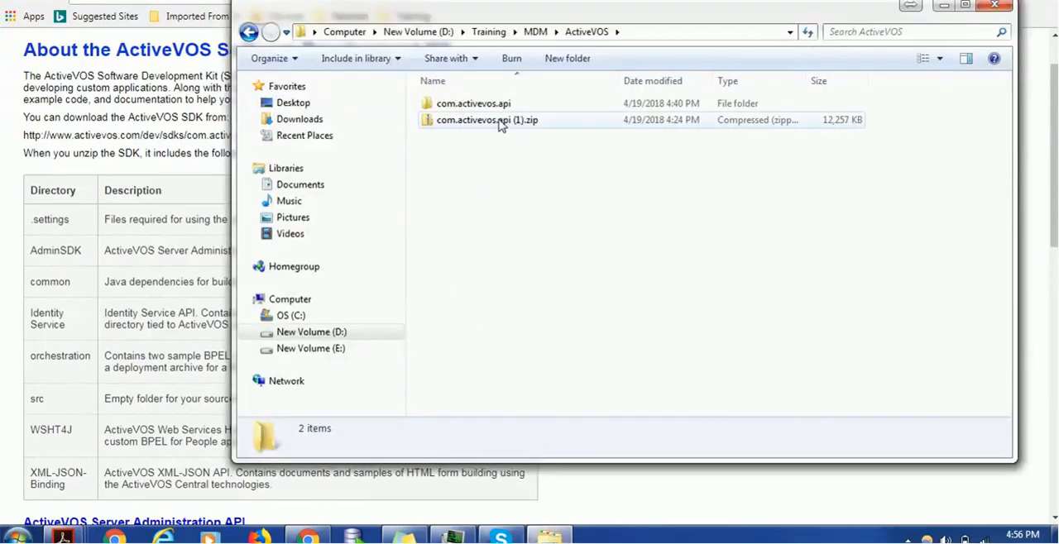
Inspect the downloaded zip and the .settings and AdminSDK folders inside com.activevos.api.
{"action": "right_click", "coordinate": [487, 119]}
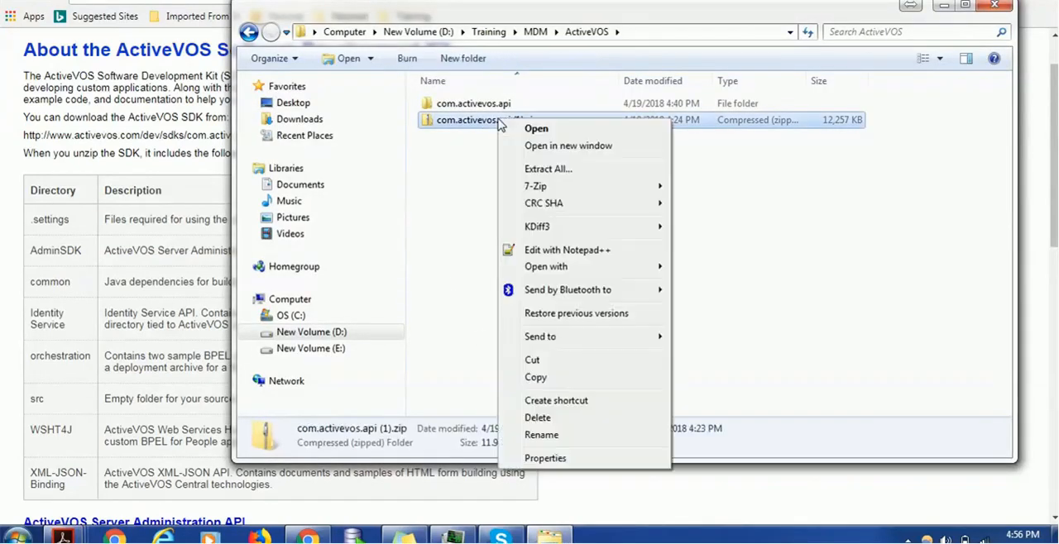
{"action": "mouse_move", "coordinate": [537, 185]}
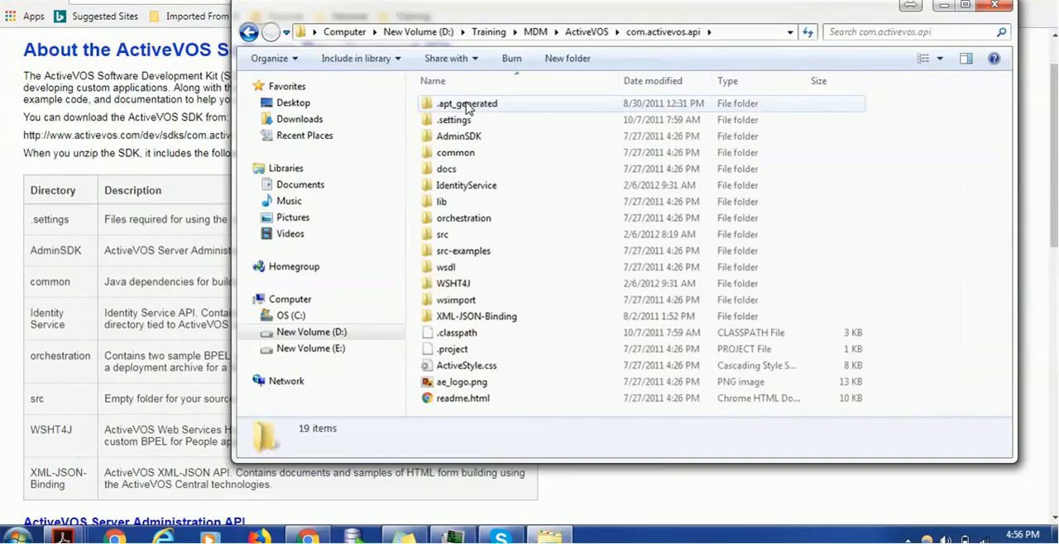
{"action": "mouse_move", "coordinate": [454, 119]}
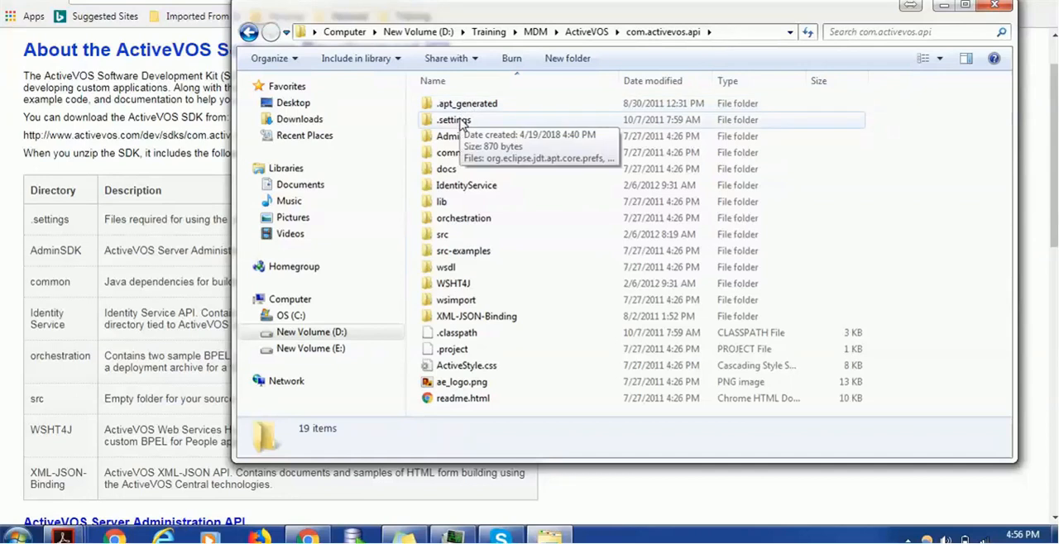
{"action": "left_click", "coordinate": [453, 119]}
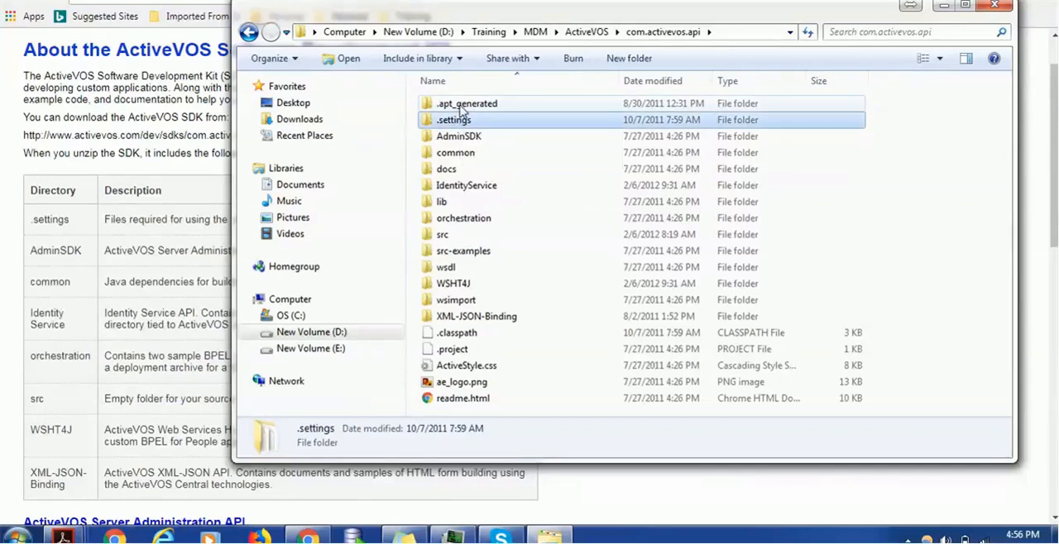
{"action": "mouse_move", "coordinate": [454, 119]}
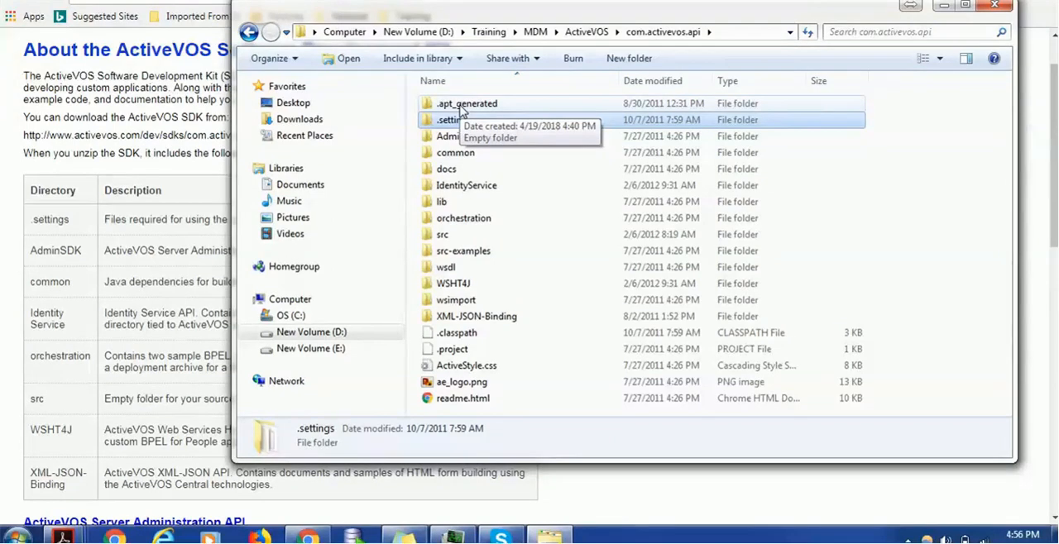
{"action": "mouse_move", "coordinate": [453, 119]}
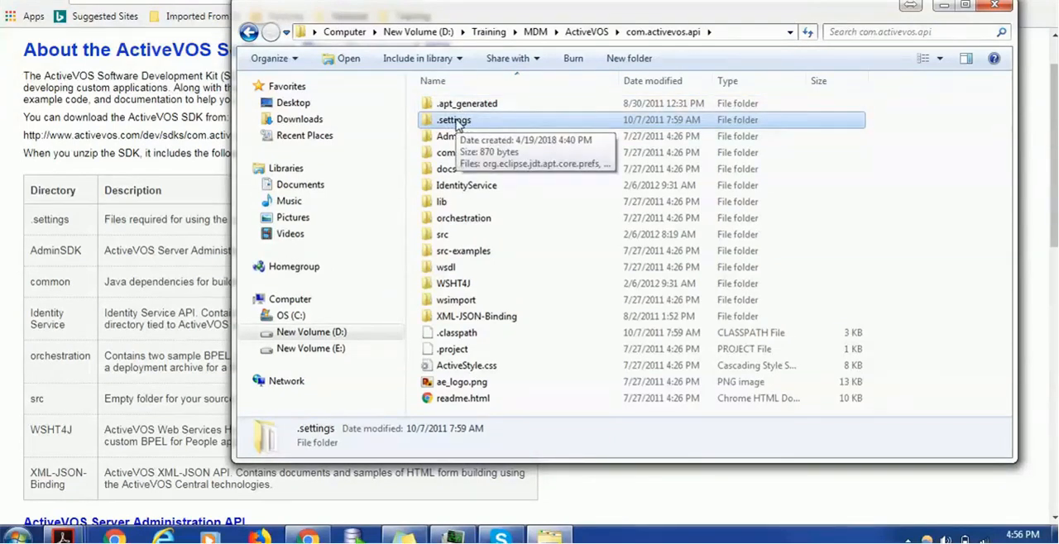
{"action": "left_click", "coordinate": [457, 135]}
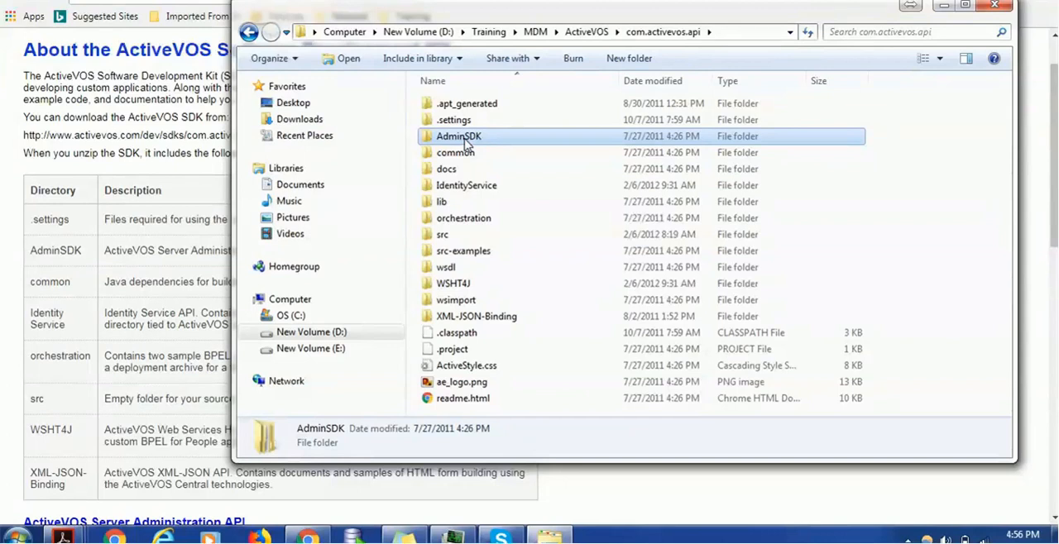
Browse AdminSDK's lib folder and its jar libraries such as http.jar.
{"action": "double_click", "coordinate": [458, 136]}
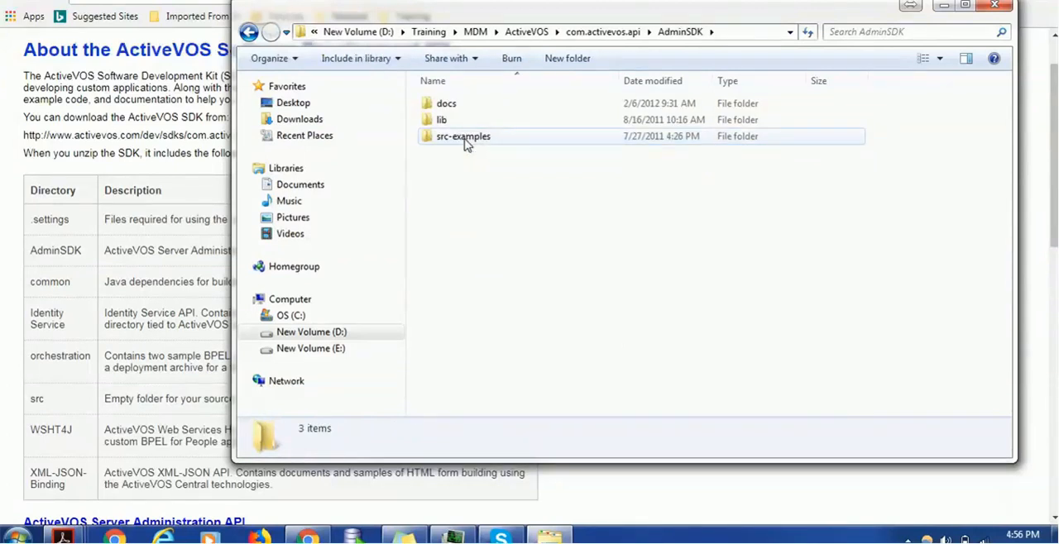
{"action": "double_click", "coordinate": [447, 102]}
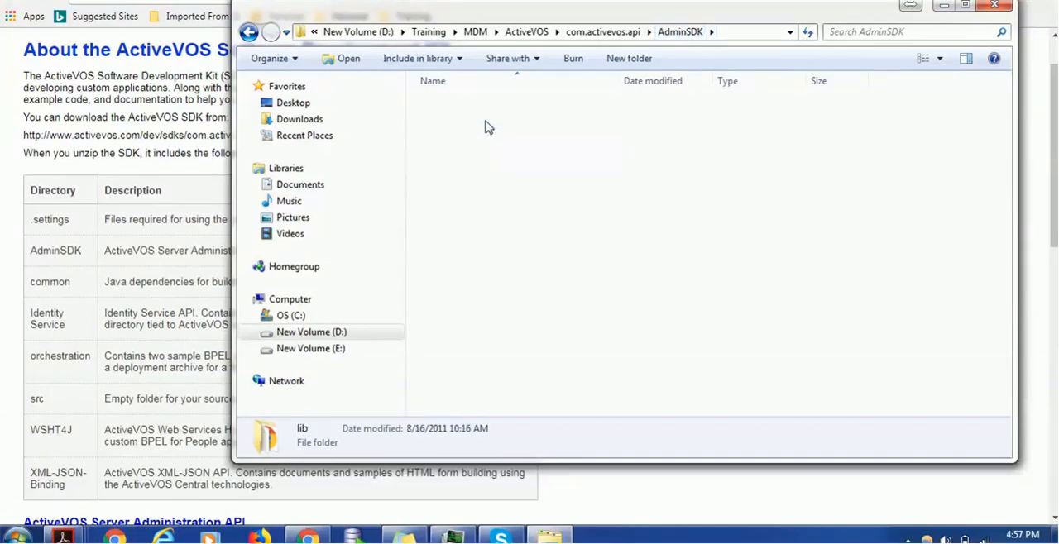
{"action": "double_click", "coordinate": [301, 433]}
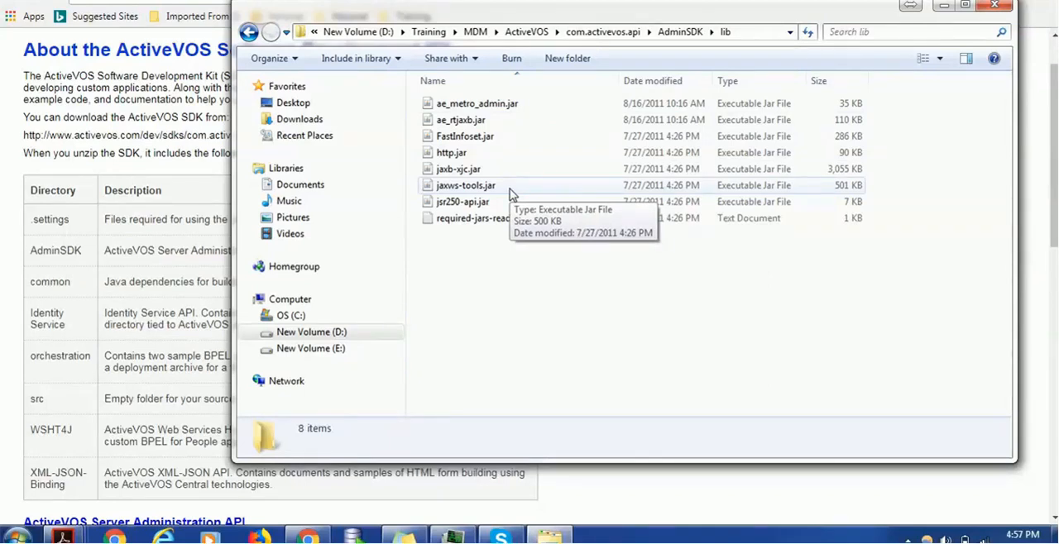
{"action": "mouse_move", "coordinate": [450, 152]}
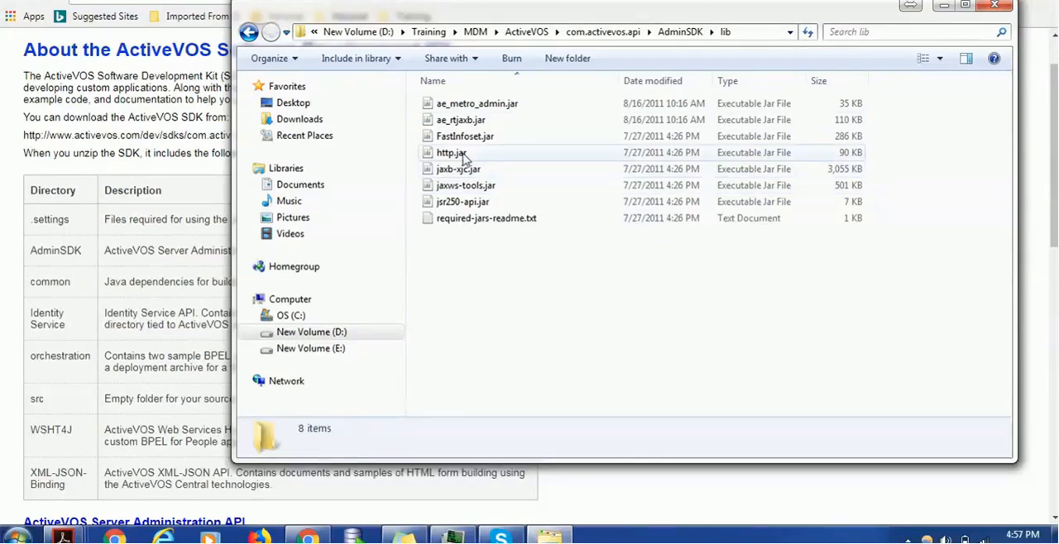
{"action": "left_click", "coordinate": [450, 153]}
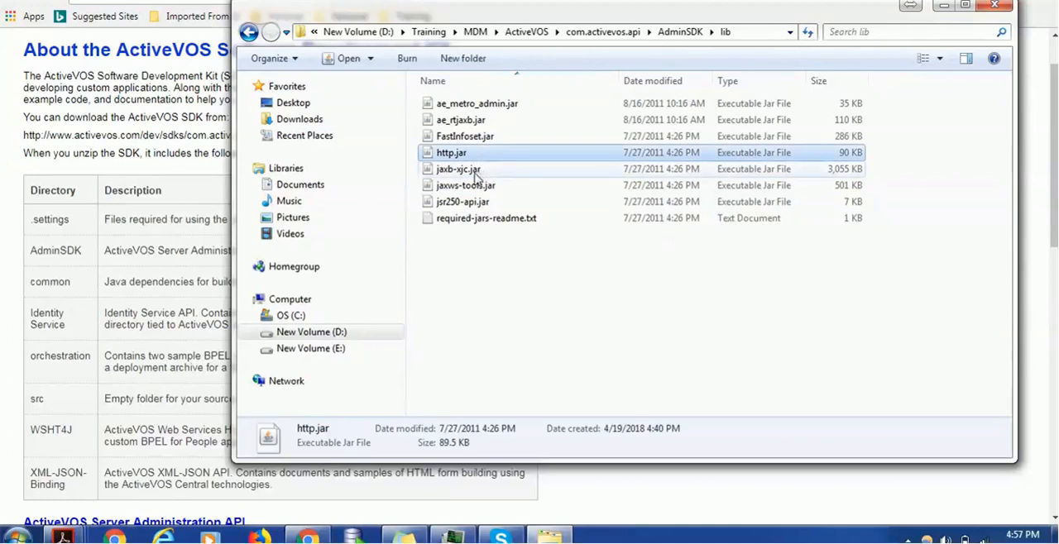
{"action": "mouse_move", "coordinate": [456, 169]}
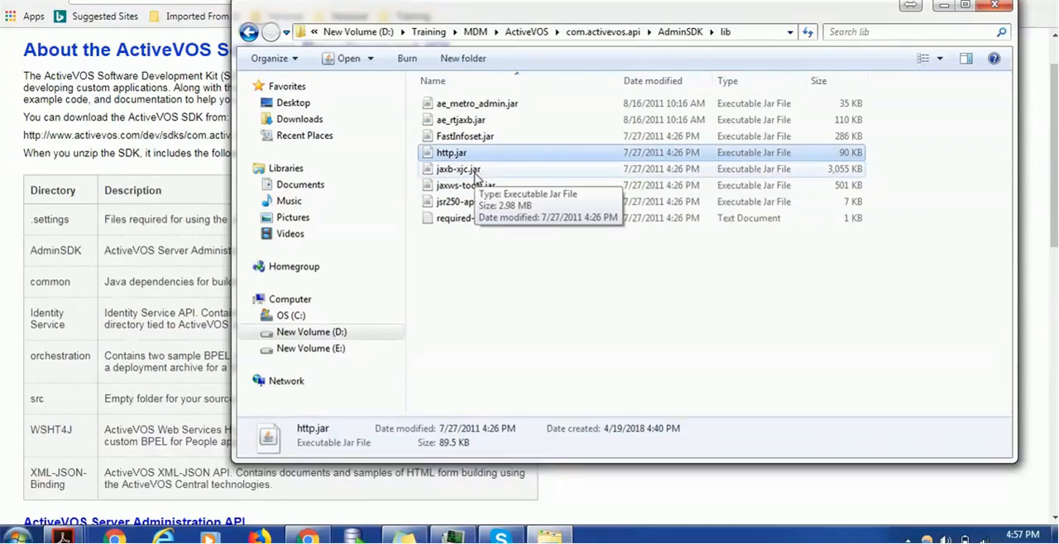
{"action": "mouse_move", "coordinate": [488, 186]}
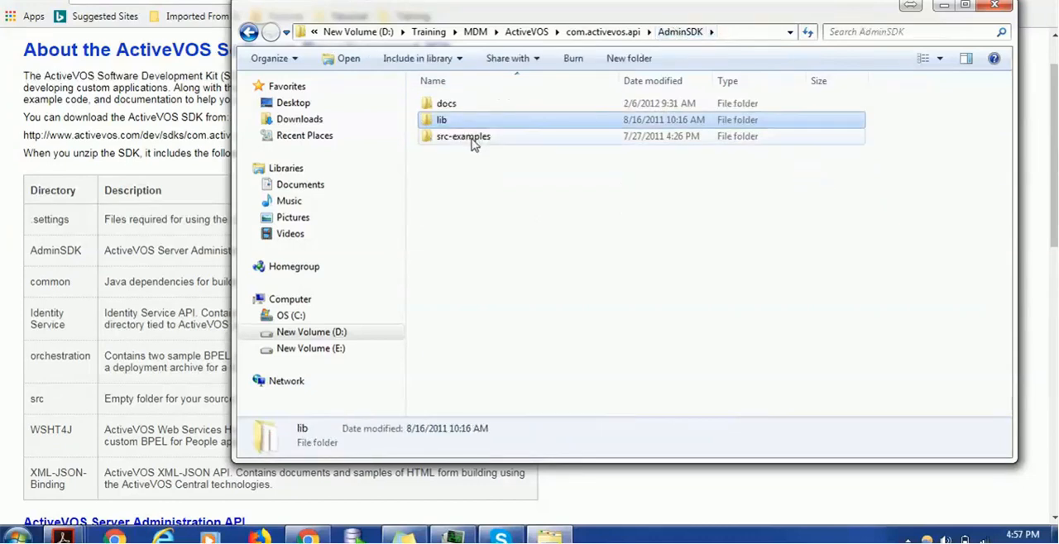
View AdminSDK's src-examples JAXWSClient.java and return to the com.activevos.api root.
{"action": "double_click", "coordinate": [463, 136]}
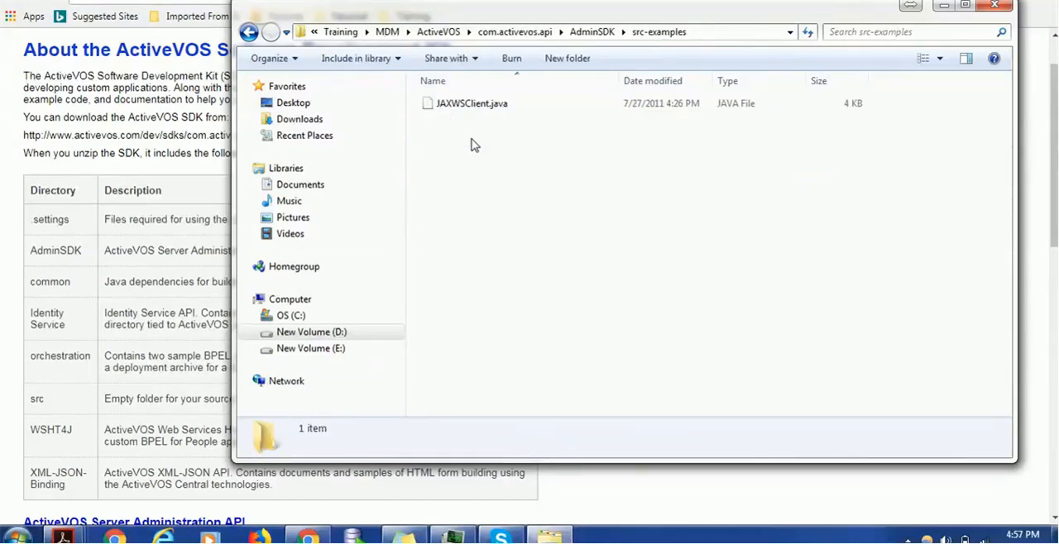
{"action": "left_click", "coordinate": [472, 102]}
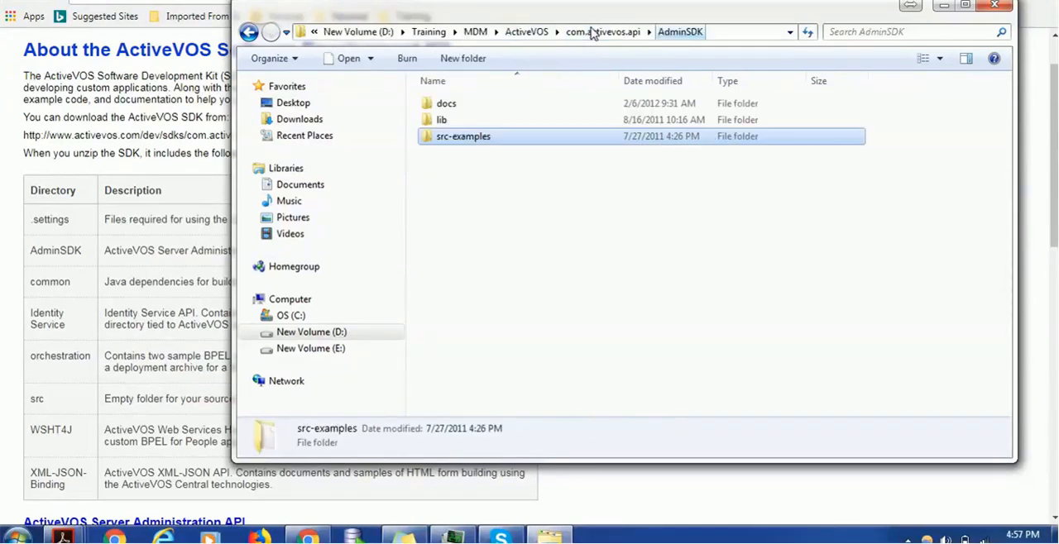
{"action": "left_click", "coordinate": [602, 32]}
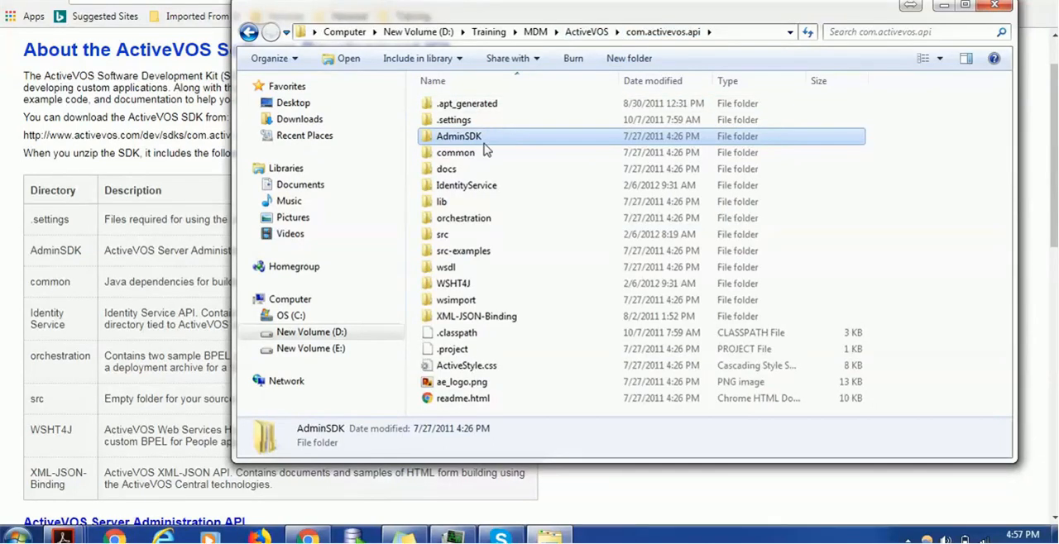
View the dependency jars inside the common\lib folder.
{"action": "double_click", "coordinate": [455, 152]}
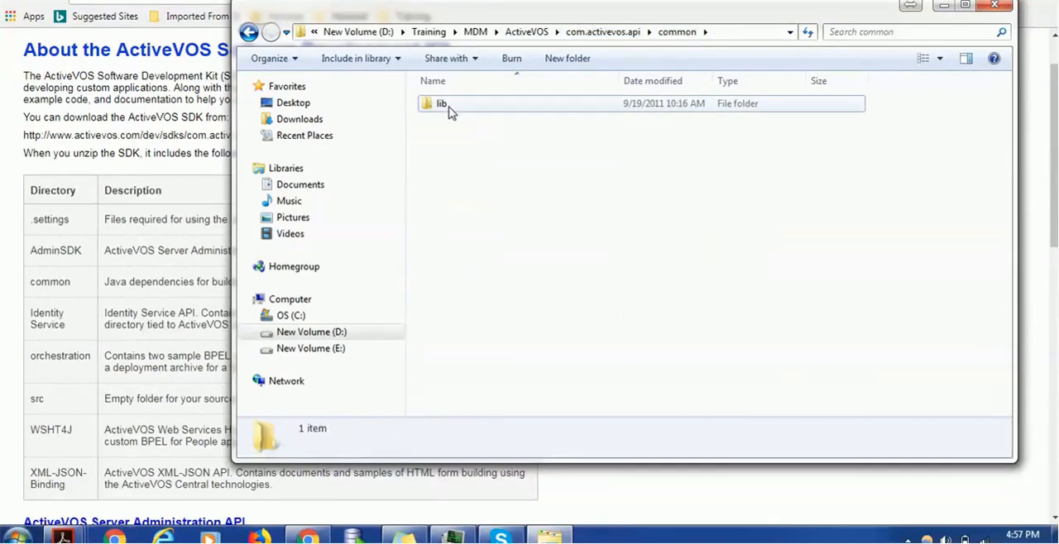
{"action": "double_click", "coordinate": [440, 102]}
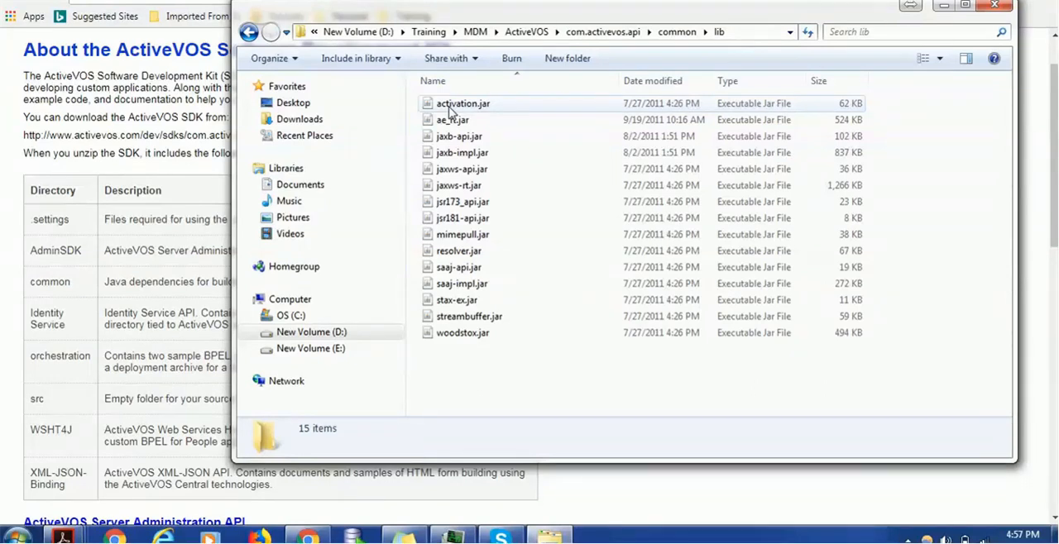
{"action": "mouse_move", "coordinate": [477, 115]}
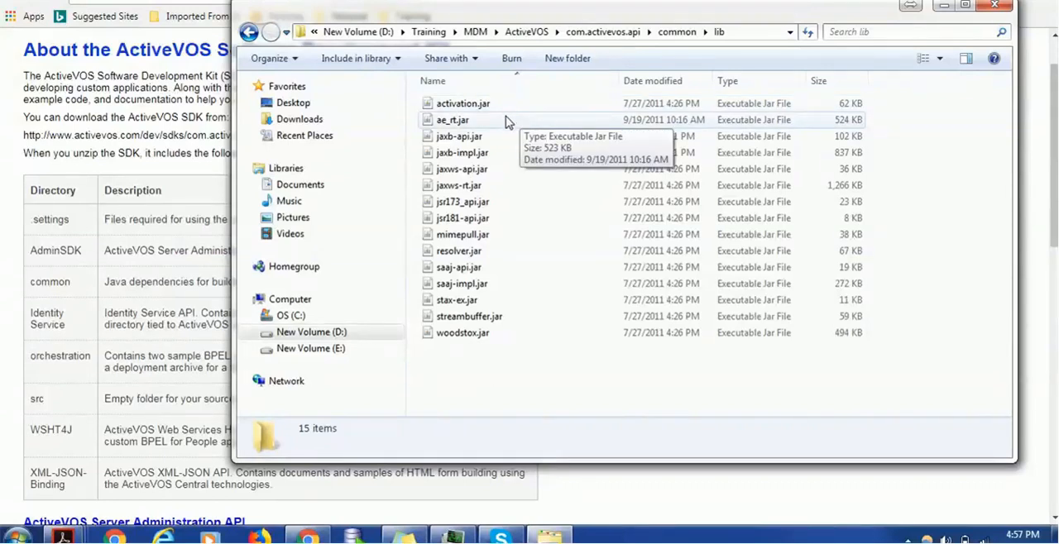
{"action": "mouse_move", "coordinate": [509, 218]}
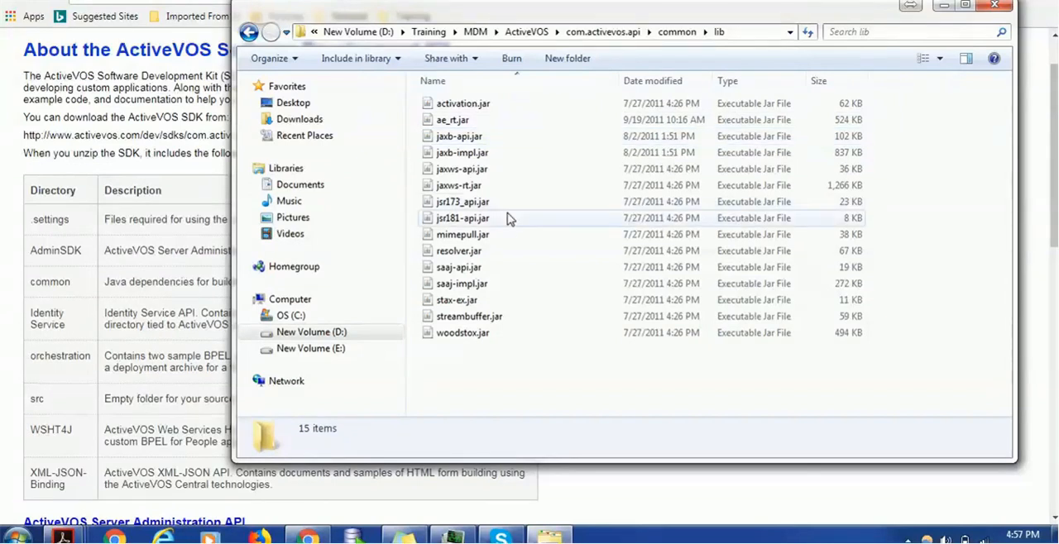
{"action": "mouse_move", "coordinate": [483, 275]}
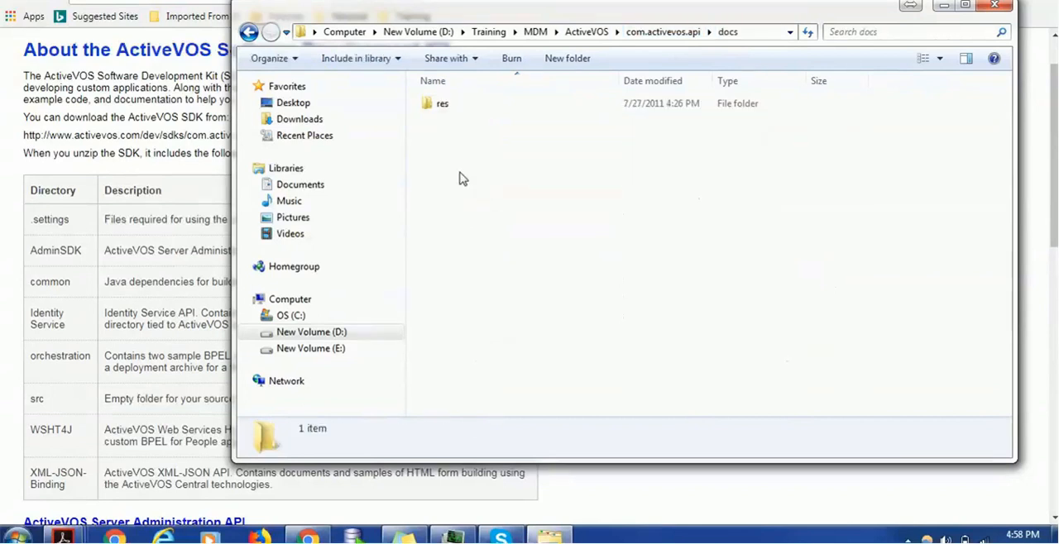
From docs\res return to the root, then browse IdentityService's dist and lib folders.
{"action": "left_click", "coordinate": [442, 103]}
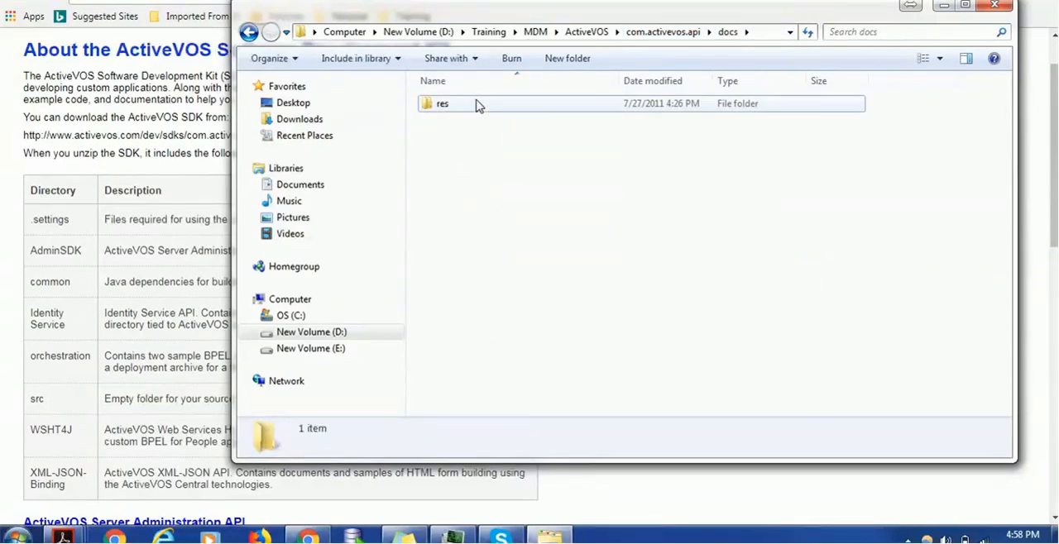
{"action": "double_click", "coordinate": [442, 103]}
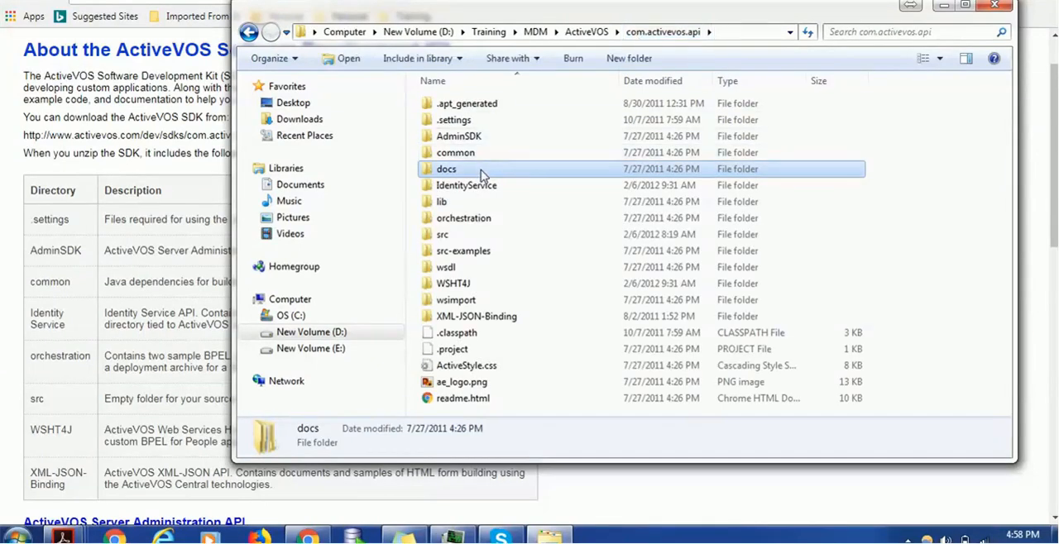
{"action": "mouse_move", "coordinate": [483, 157]}
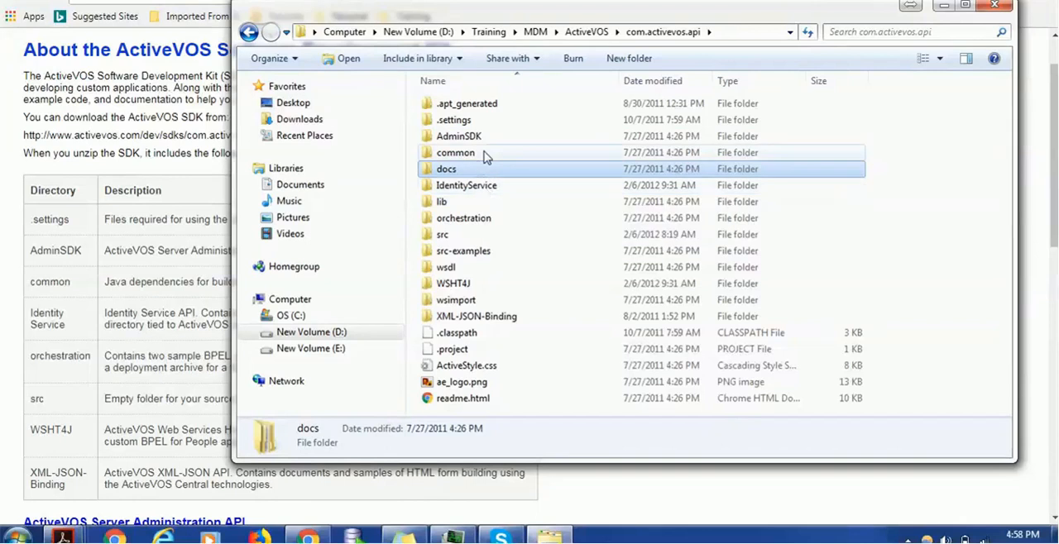
{"action": "mouse_move", "coordinate": [459, 135]}
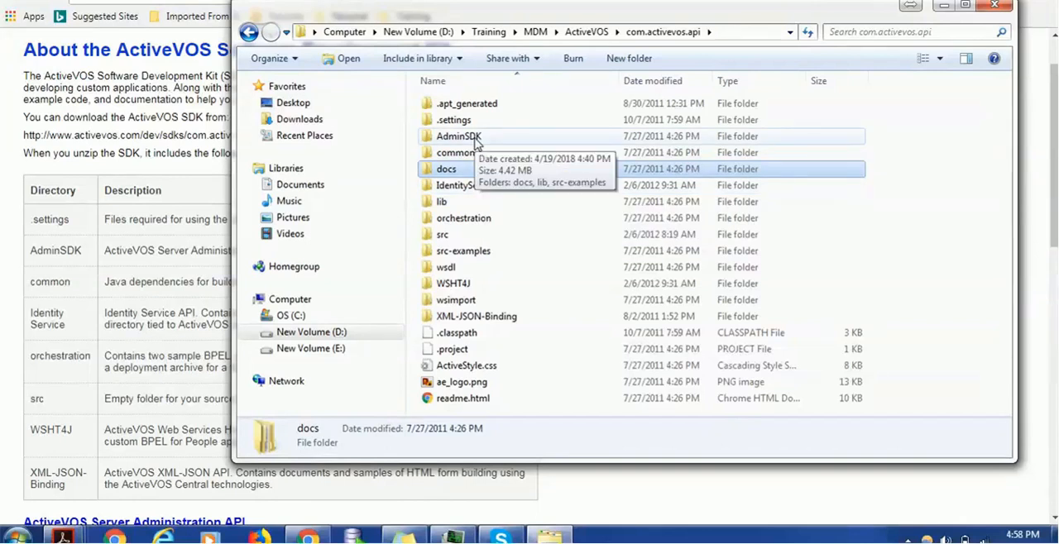
{"action": "double_click", "coordinate": [453, 185]}
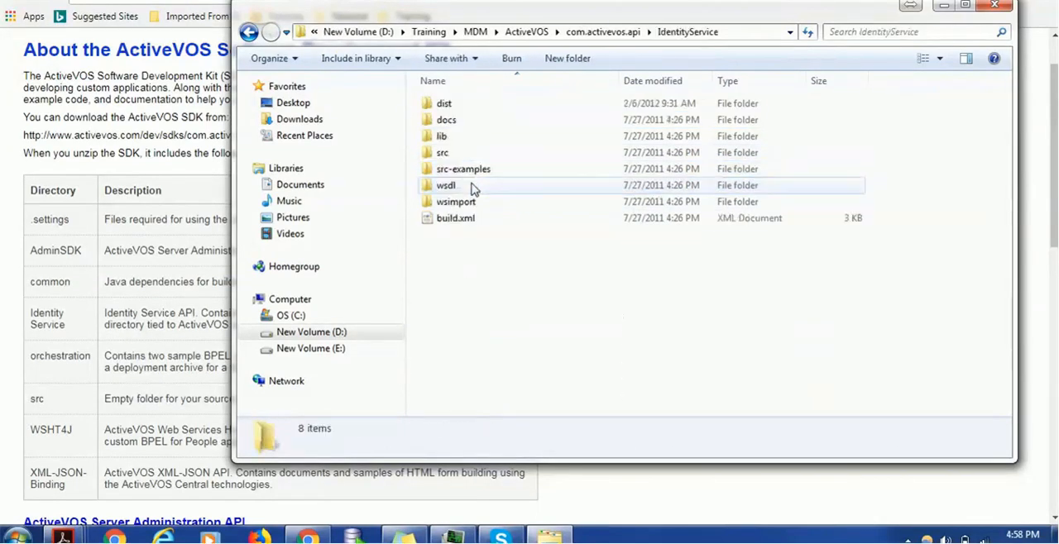
{"action": "double_click", "coordinate": [443, 103]}
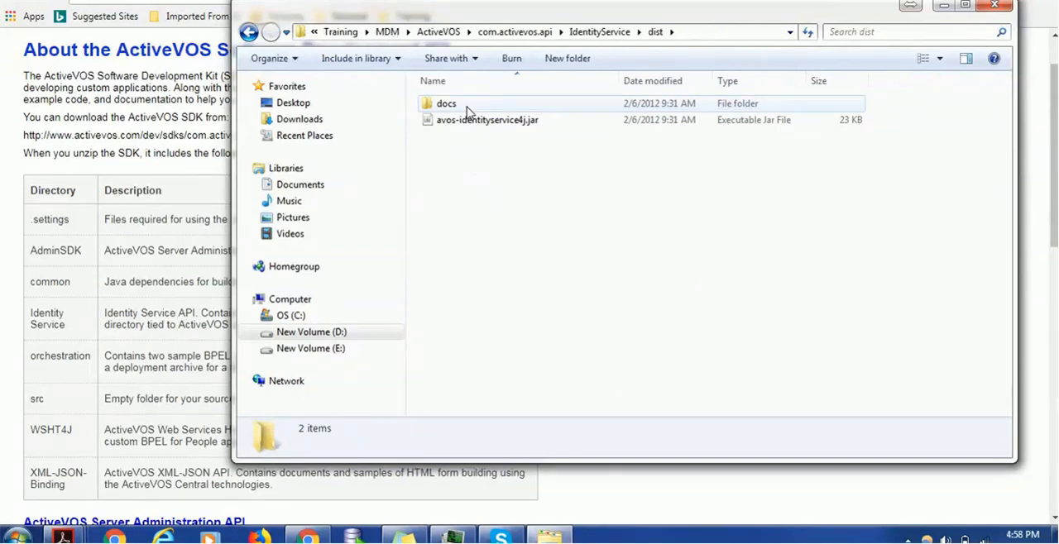
{"action": "double_click", "coordinate": [447, 102]}
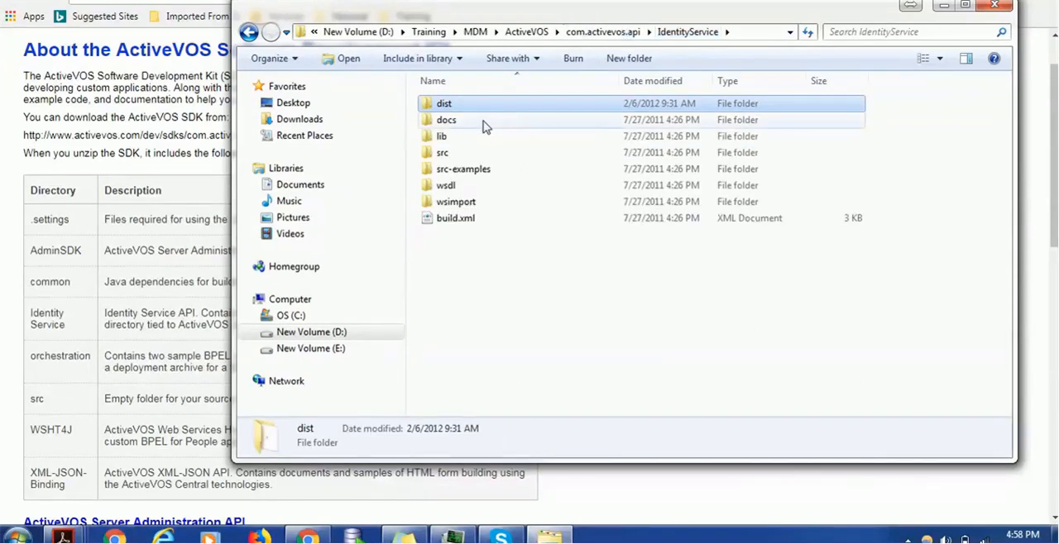
{"action": "double_click", "coordinate": [447, 119]}
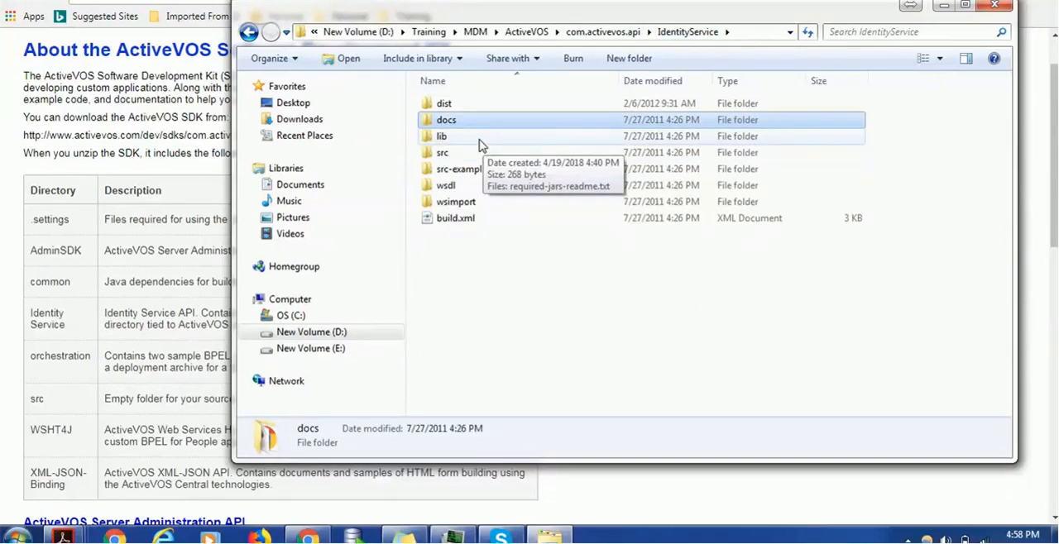
{"action": "double_click", "coordinate": [441, 135]}
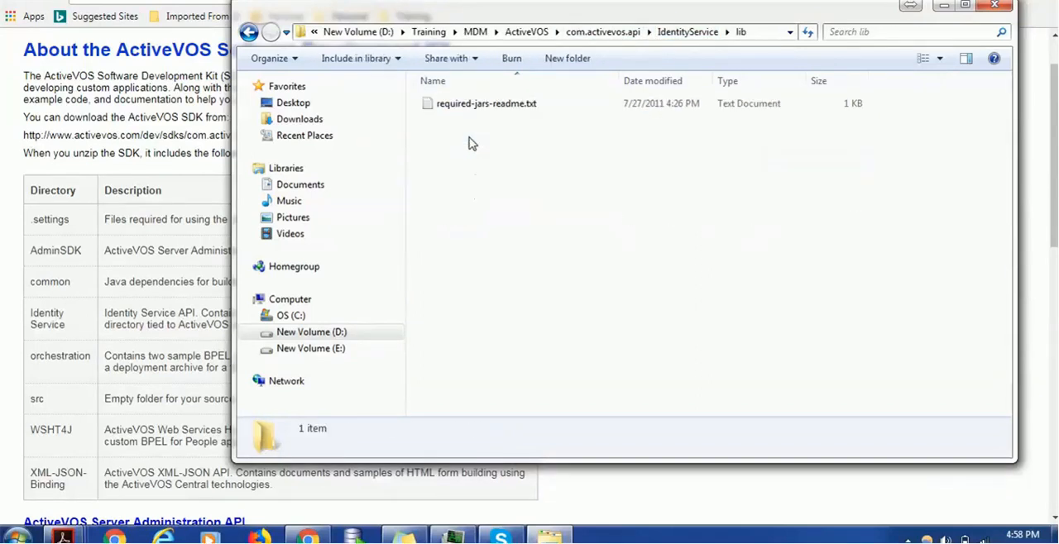
{"action": "mouse_move", "coordinate": [533, 134]}
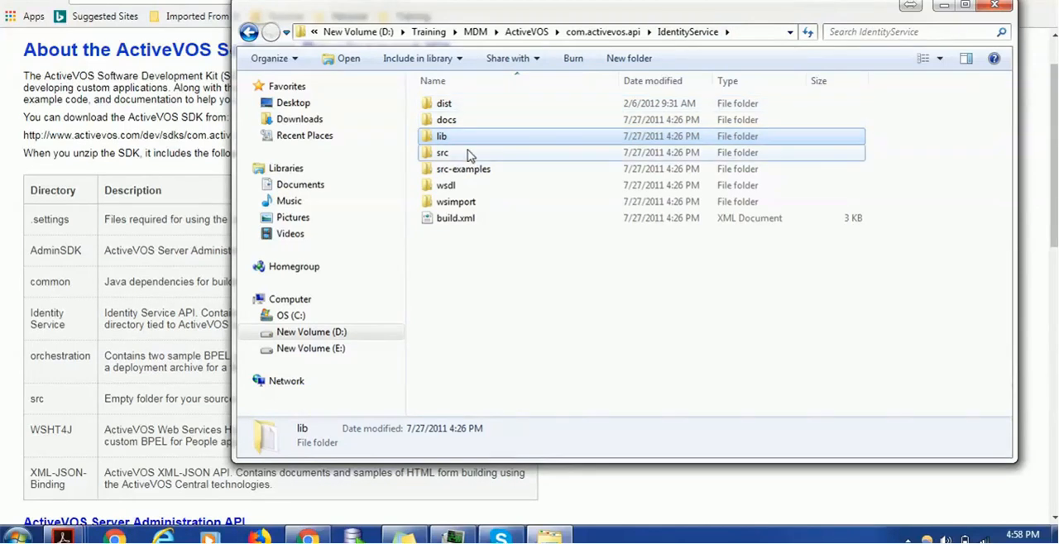
Drill into IdentityService's src identityservice wsdl Java files and return to IdentityService.
{"action": "double_click", "coordinate": [442, 152]}
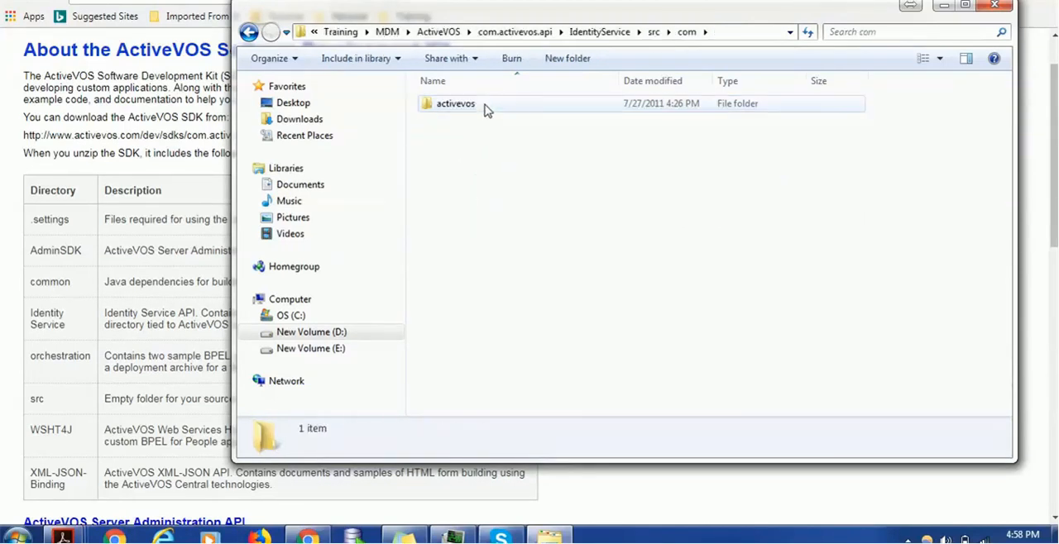
{"action": "double_click", "coordinate": [455, 104]}
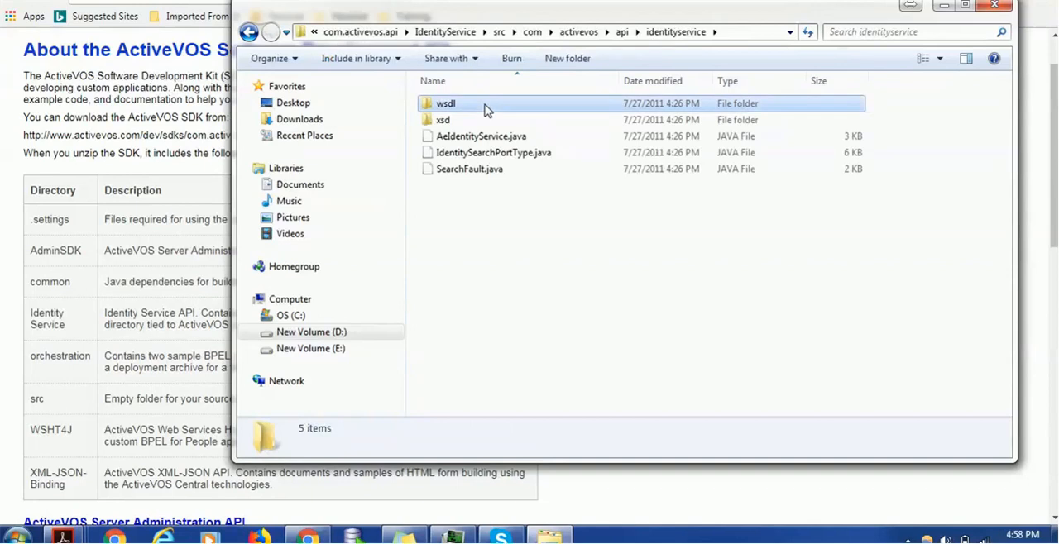
{"action": "left_click", "coordinate": [447, 103]}
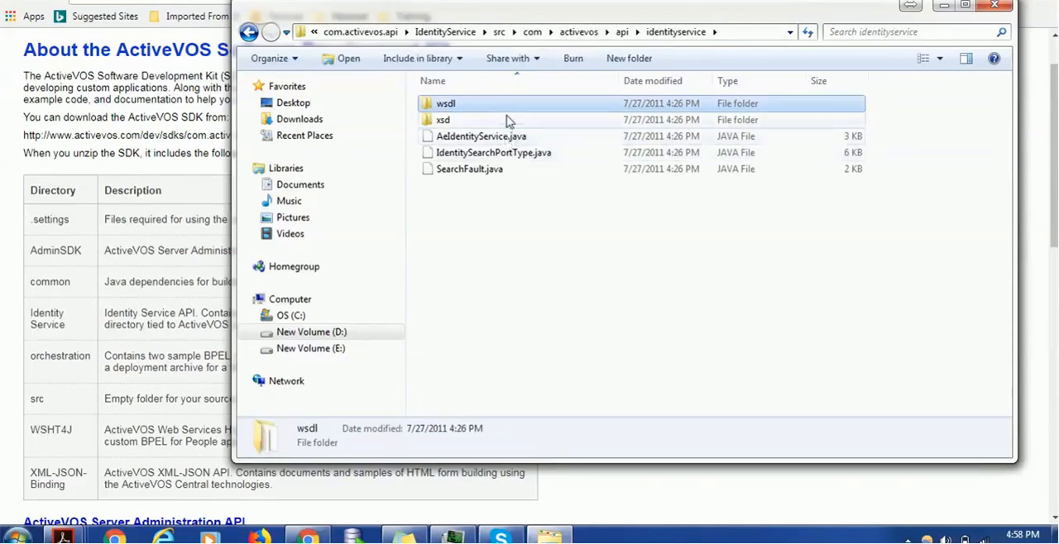
{"action": "double_click", "coordinate": [447, 104]}
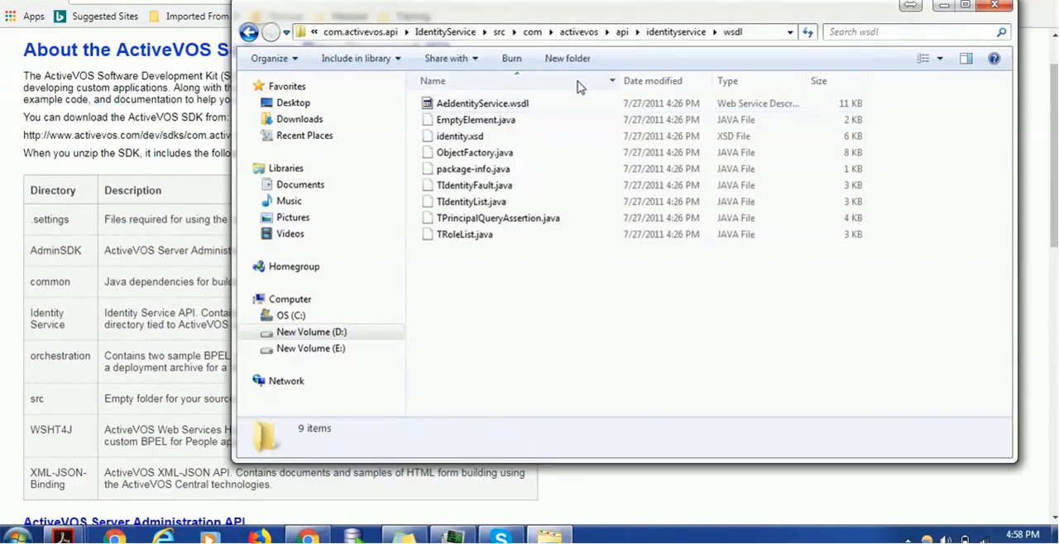
{"action": "left_click", "coordinate": [483, 102]}
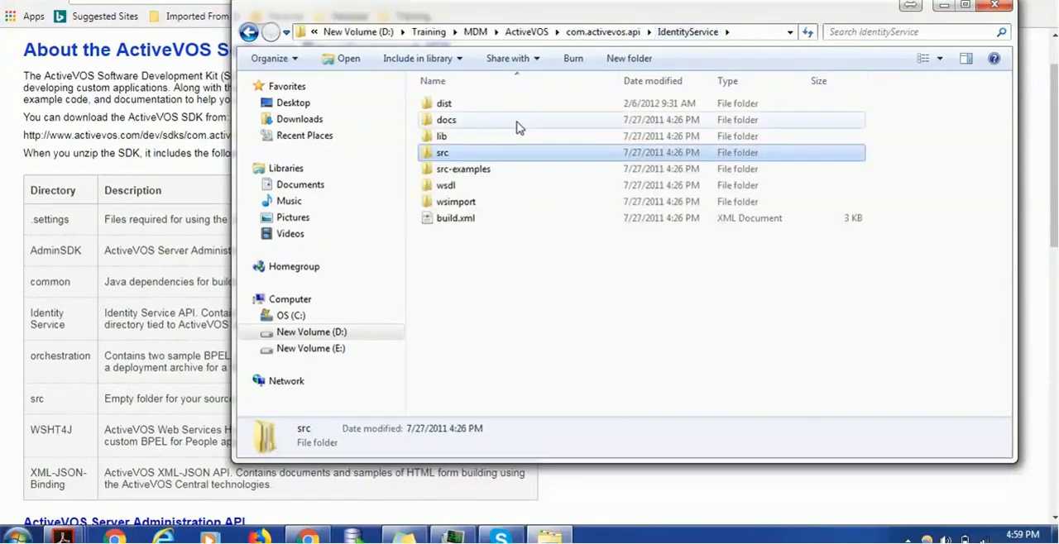
View IdentityService's src-examples, wsdl and wsimport subfolders.
{"action": "double_click", "coordinate": [463, 169]}
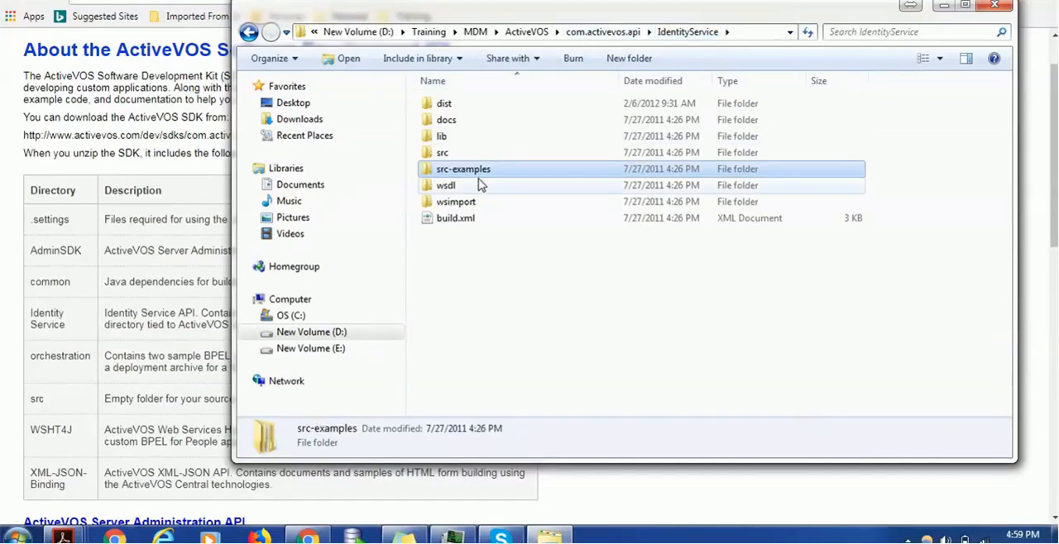
{"action": "double_click", "coordinate": [446, 186]}
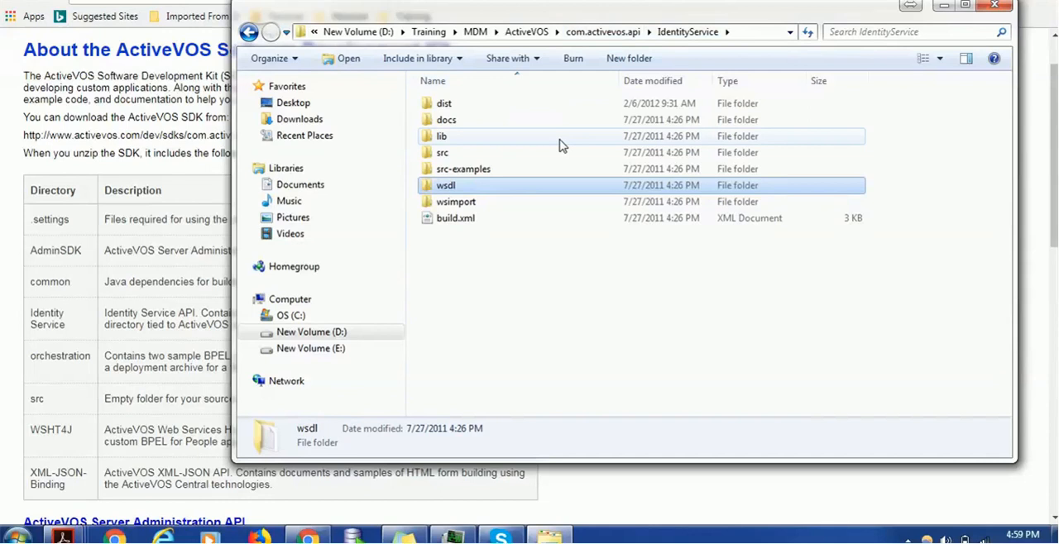
{"action": "left_click", "coordinate": [457, 202]}
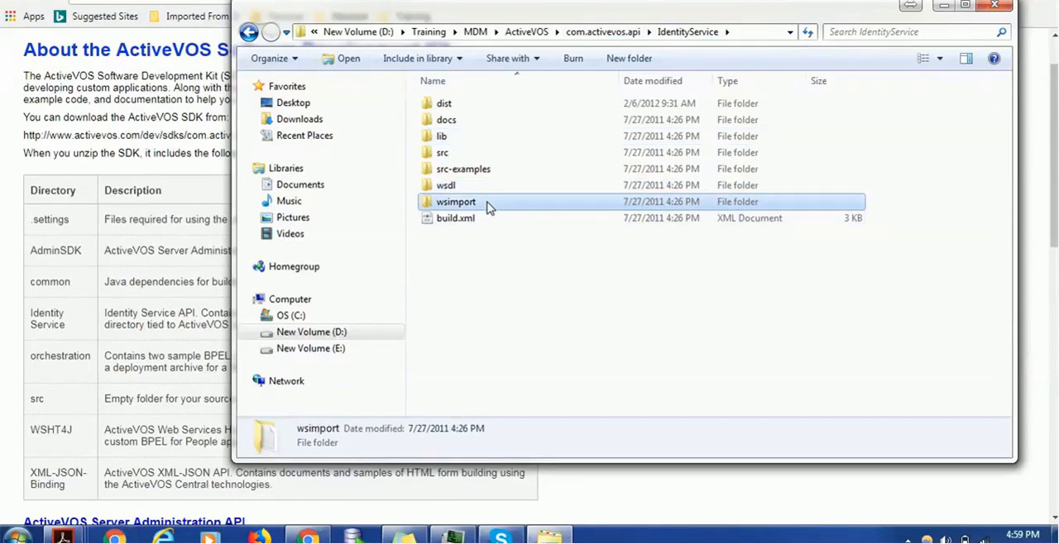
{"action": "double_click", "coordinate": [455, 202]}
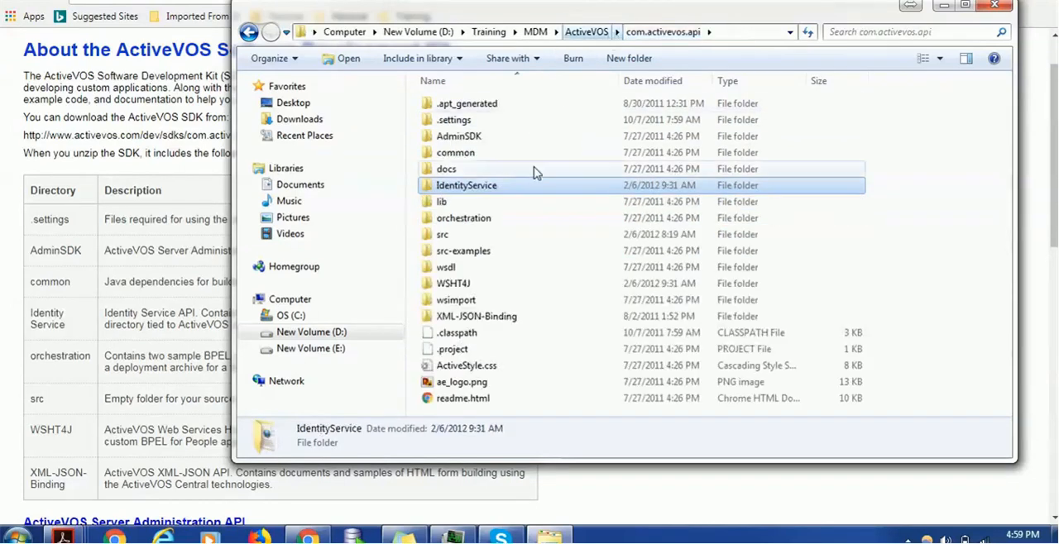
View the orchestration samples AdminSDK, HumanTaskDemo and IdentityServiceAPI, then return to the root.
{"action": "double_click", "coordinate": [440, 202]}
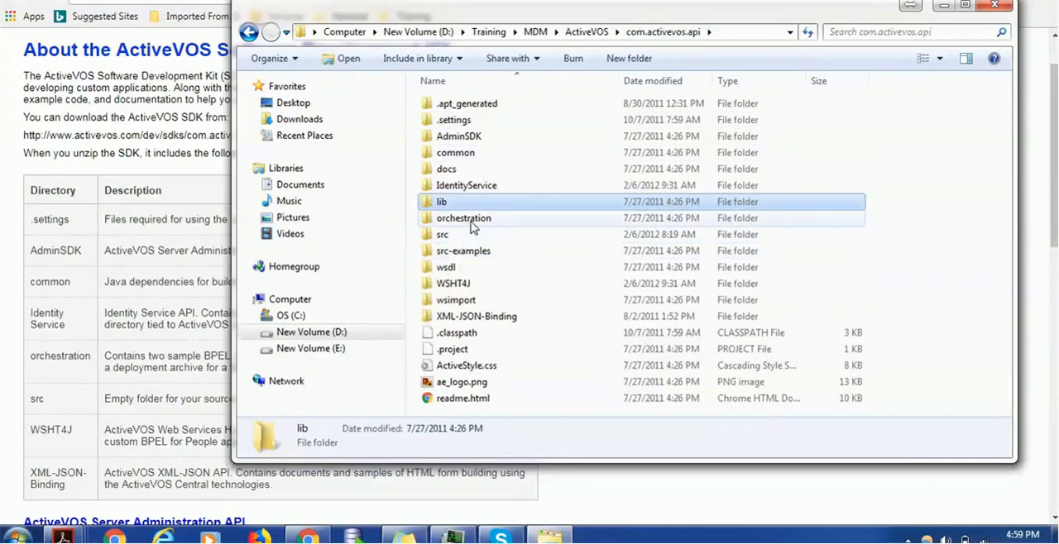
{"action": "double_click", "coordinate": [463, 218]}
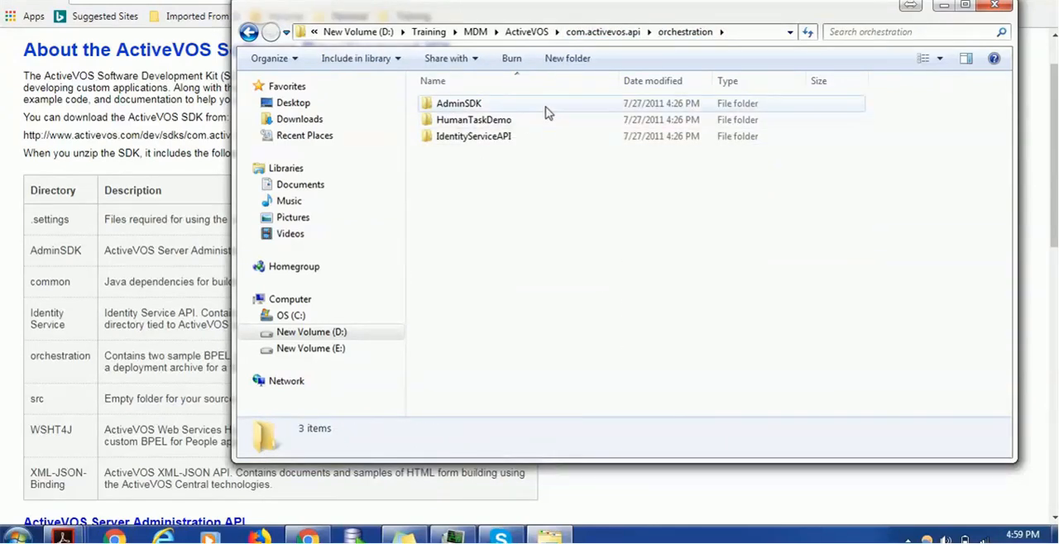
{"action": "mouse_move", "coordinate": [511, 112]}
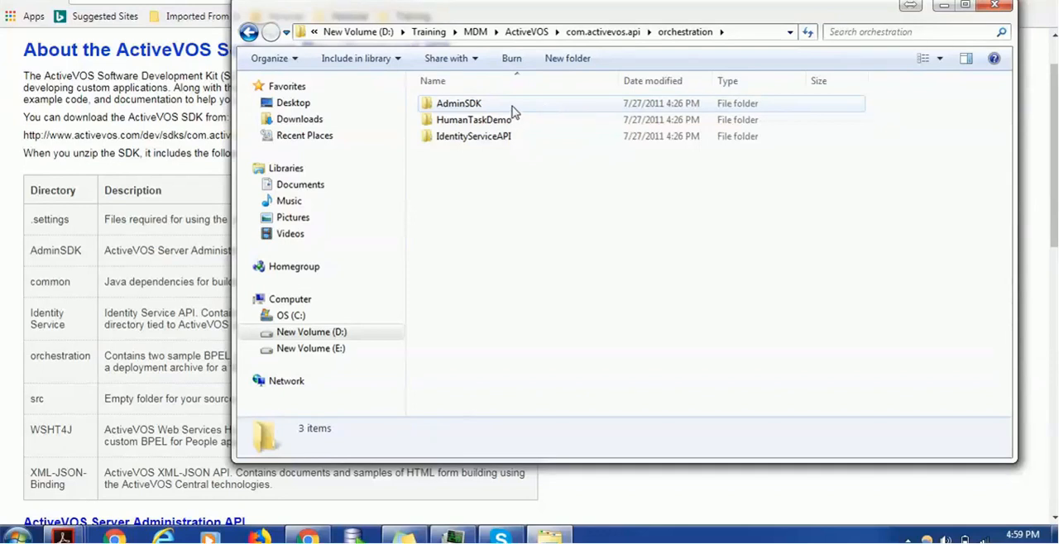
{"action": "double_click", "coordinate": [459, 102]}
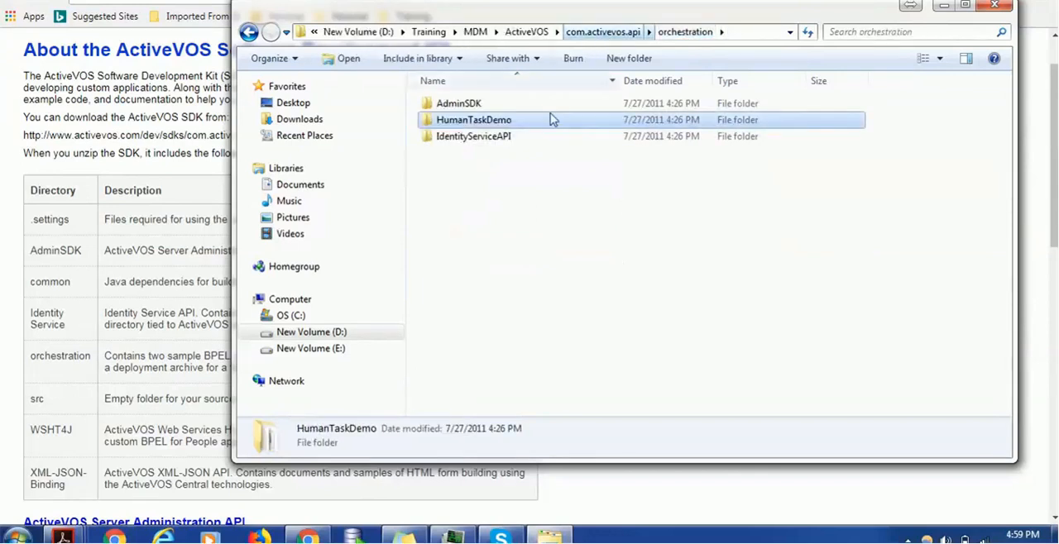
{"action": "double_click", "coordinate": [473, 135]}
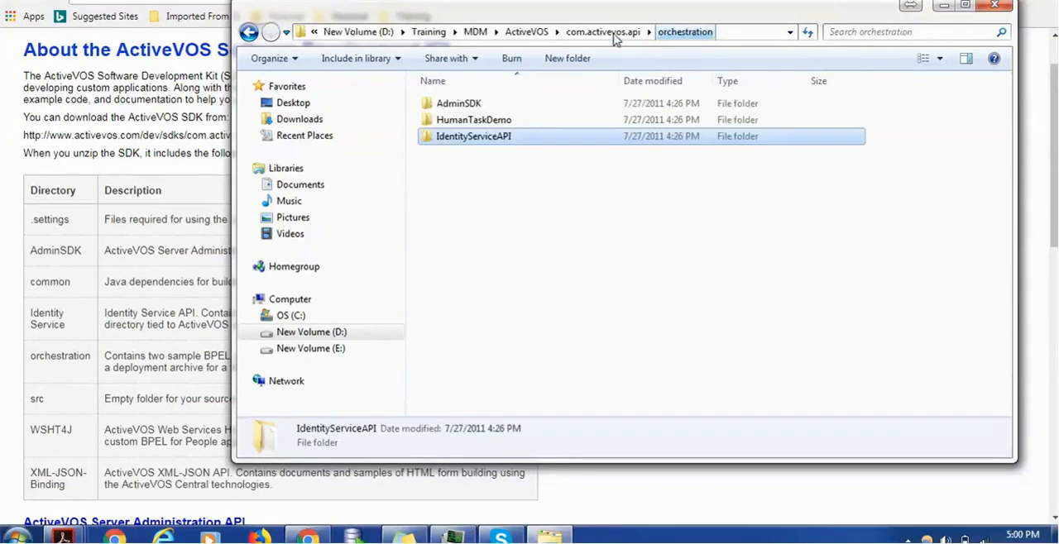
{"action": "double_click", "coordinate": [473, 119]}
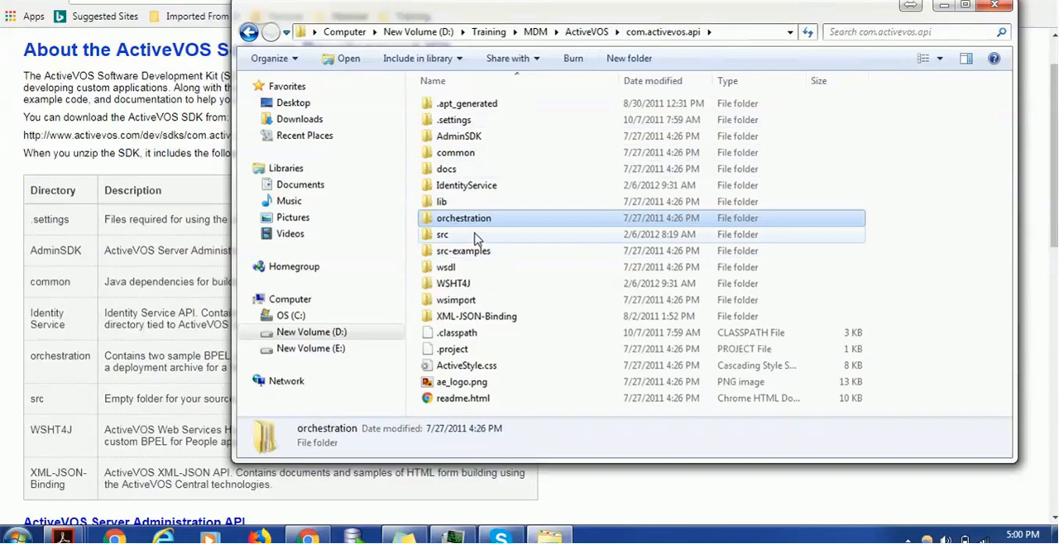
{"action": "double_click", "coordinate": [442, 235]}
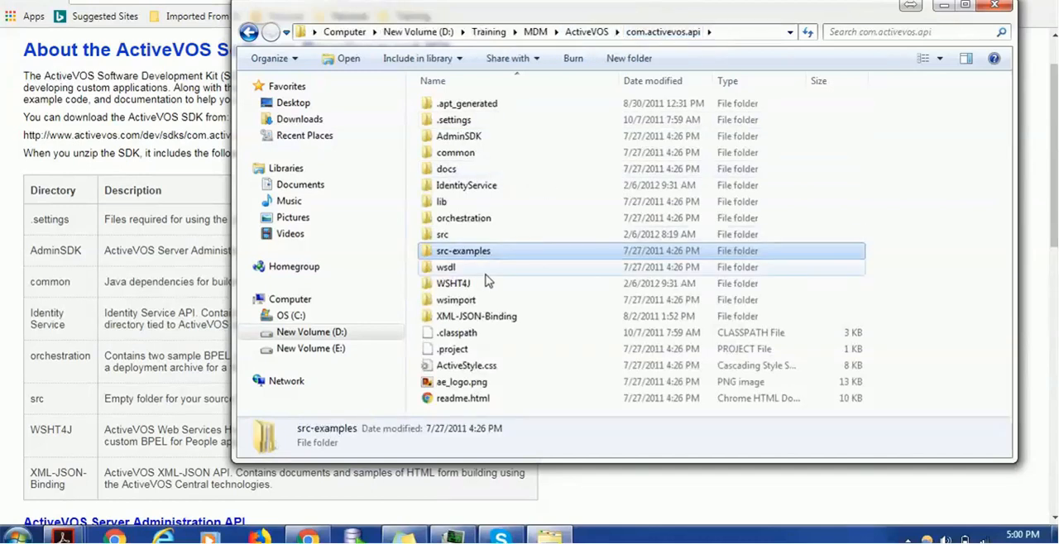
{"action": "mouse_move", "coordinate": [454, 283]}
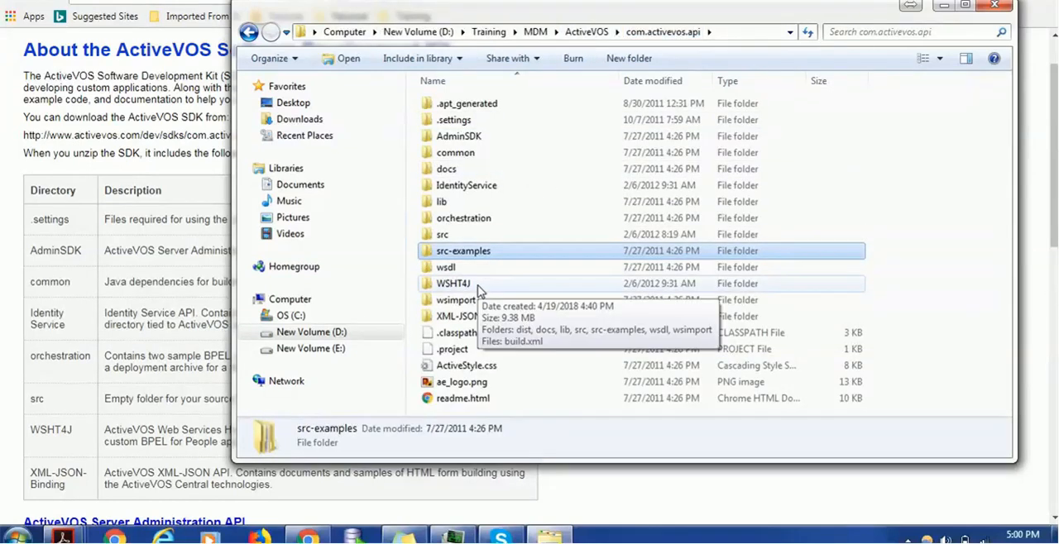
{"action": "double_click", "coordinate": [453, 283]}
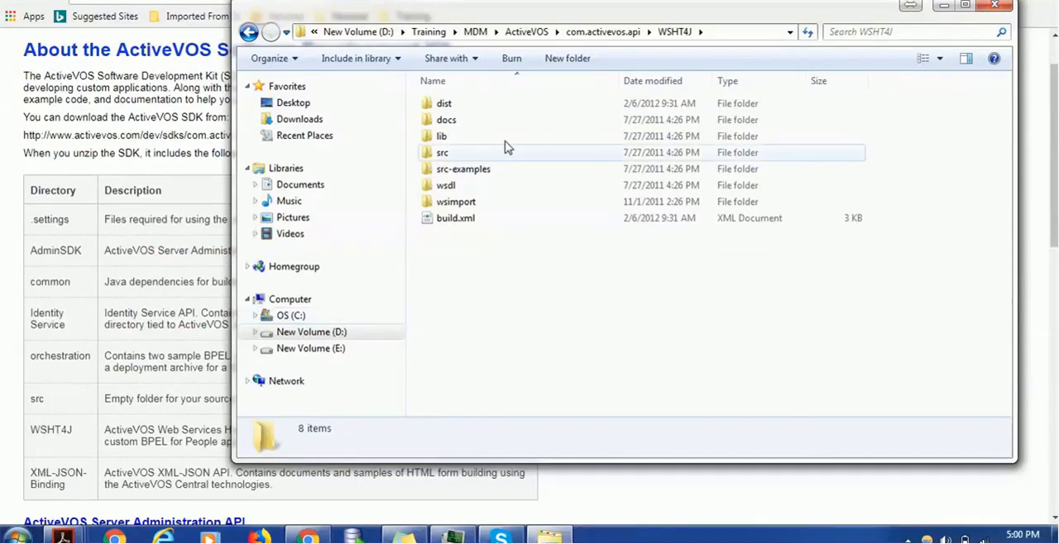
{"action": "mouse_move", "coordinate": [529, 136]}
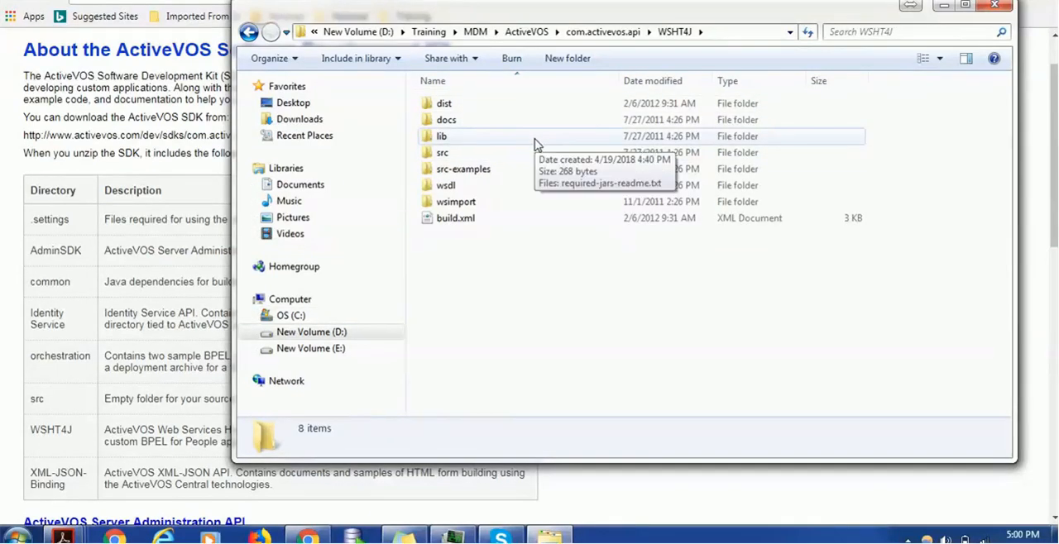
{"action": "mouse_move", "coordinate": [464, 169]}
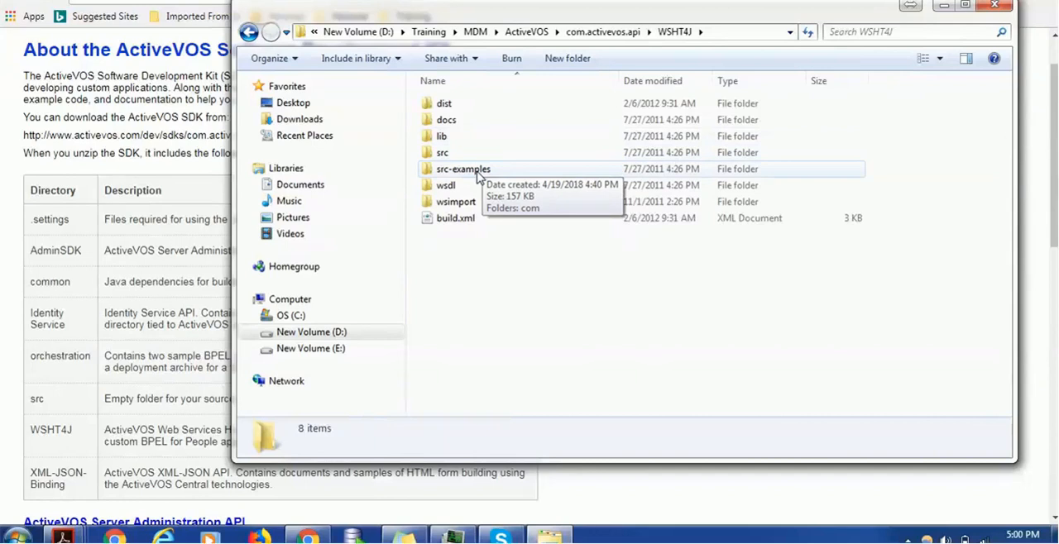
{"action": "double_click", "coordinate": [463, 169]}
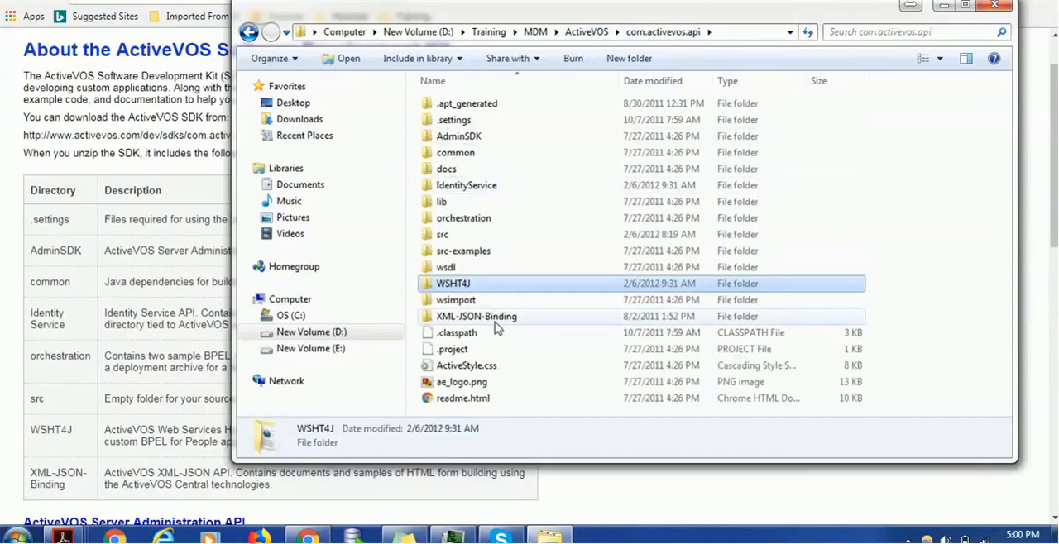
{"action": "double_click", "coordinate": [457, 300]}
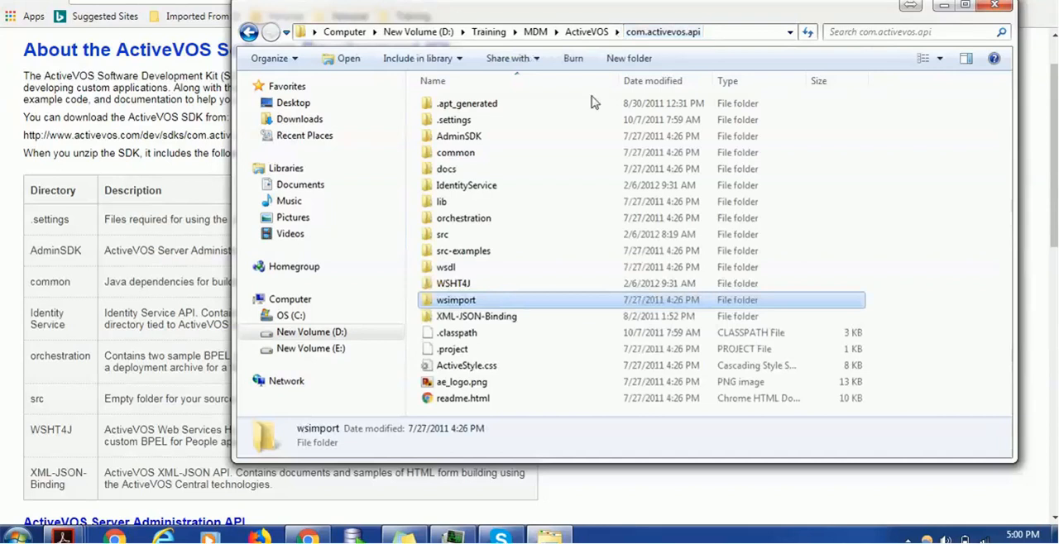
{"action": "mouse_move", "coordinate": [477, 316]}
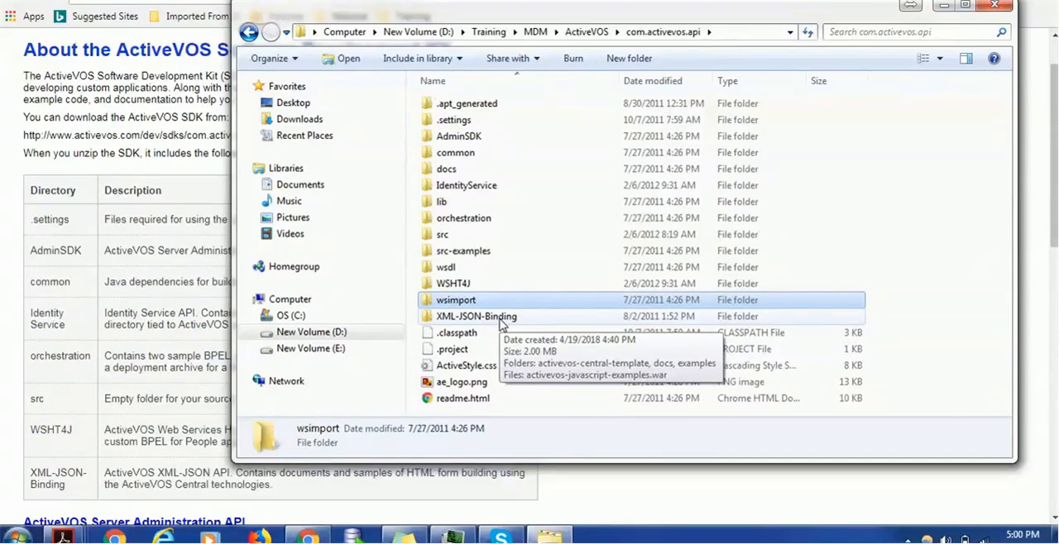
{"action": "double_click", "coordinate": [476, 316]}
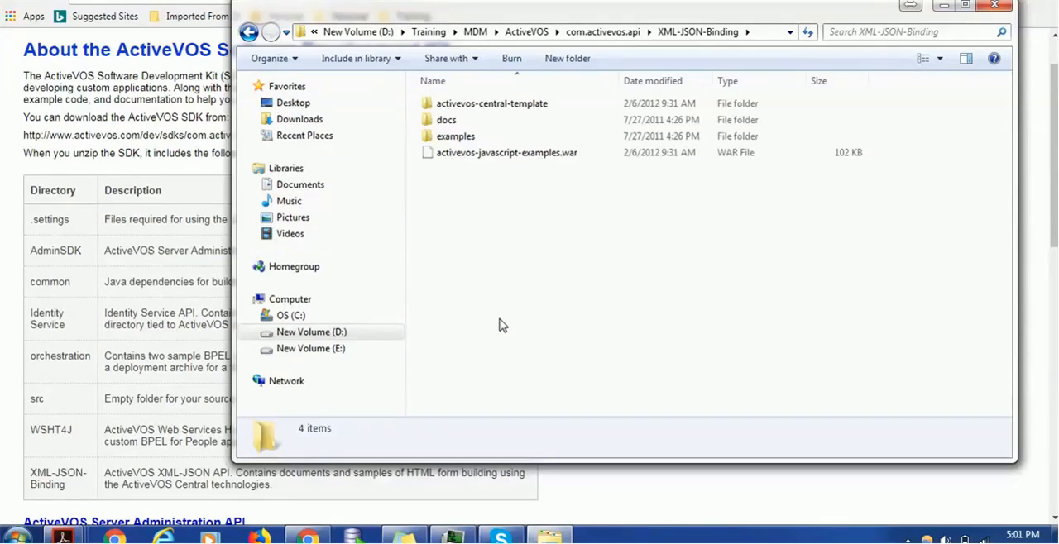
{"action": "mouse_move", "coordinate": [506, 207]}
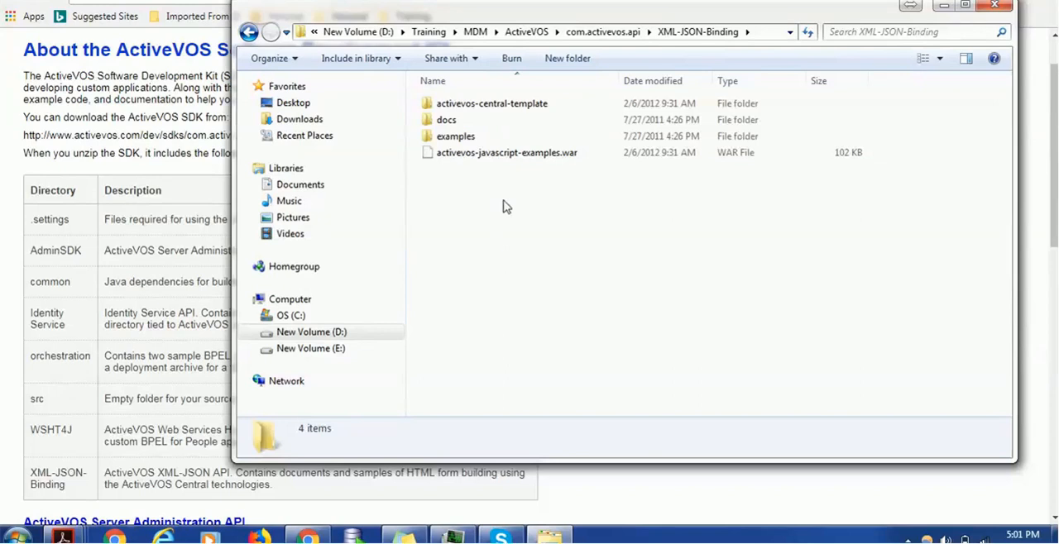
{"action": "double_click", "coordinate": [491, 103]}
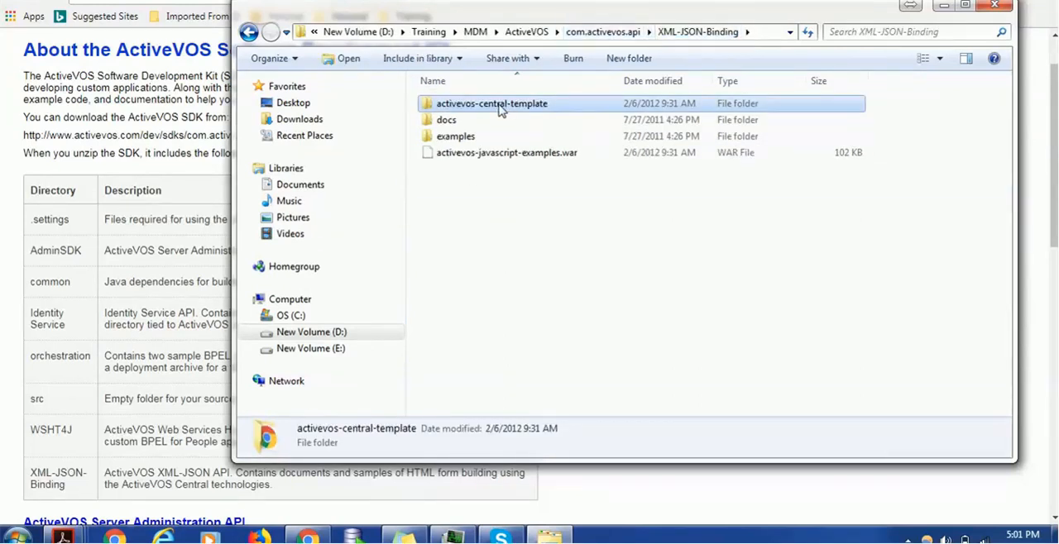
{"action": "double_click", "coordinate": [447, 120]}
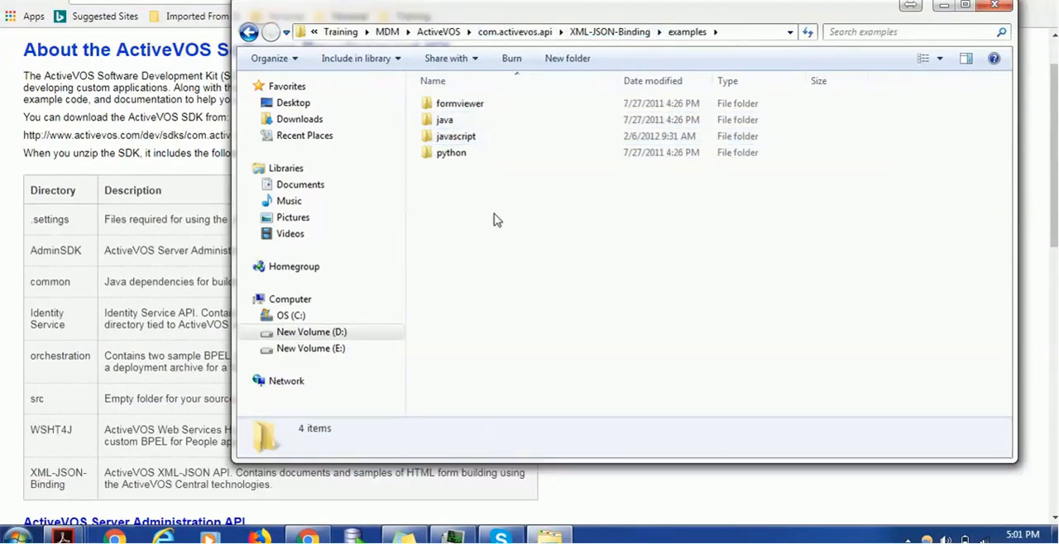
{"action": "mouse_move", "coordinate": [621, 488]}
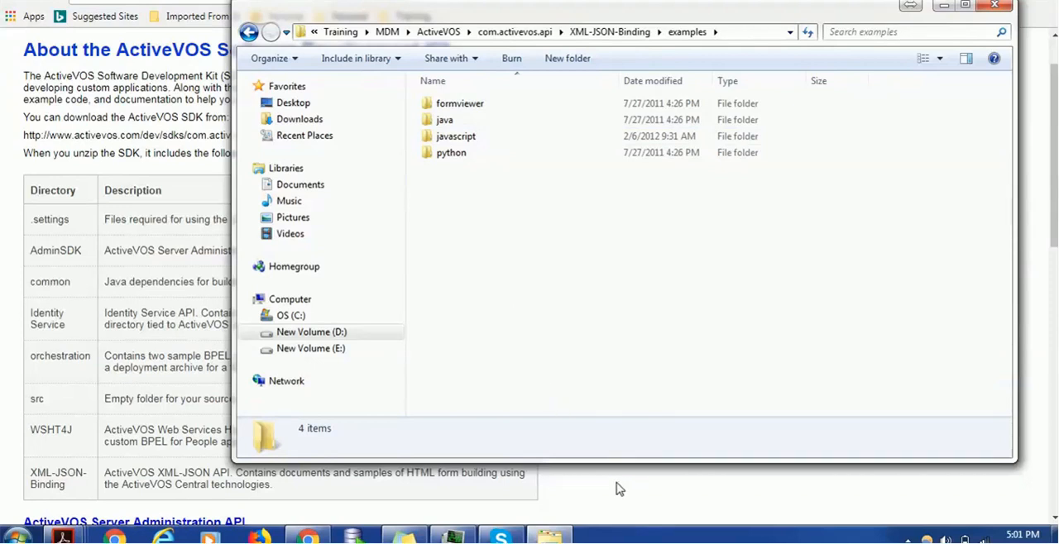
{"action": "left_click", "coordinate": [515, 32]}
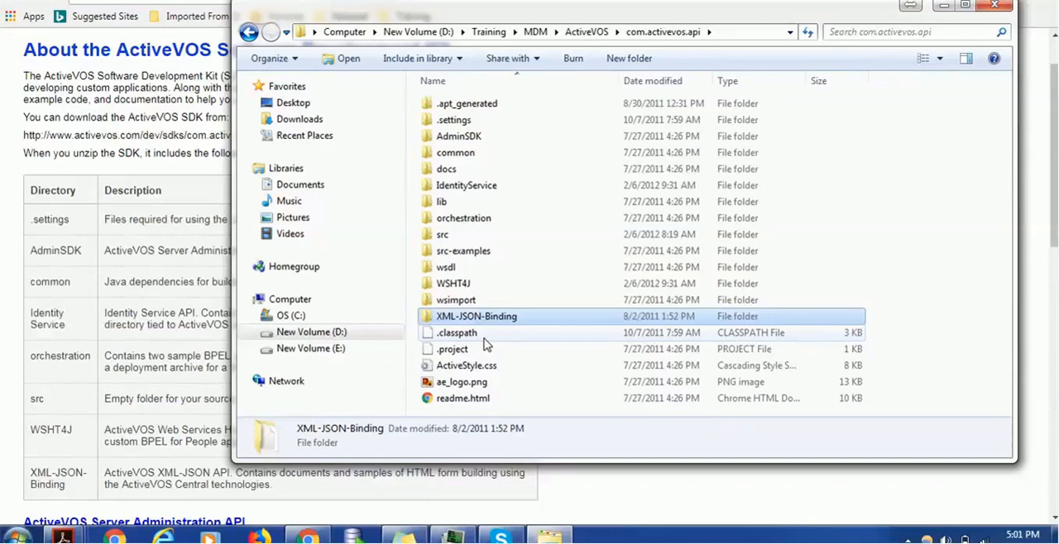
{"action": "mouse_move", "coordinate": [457, 333]}
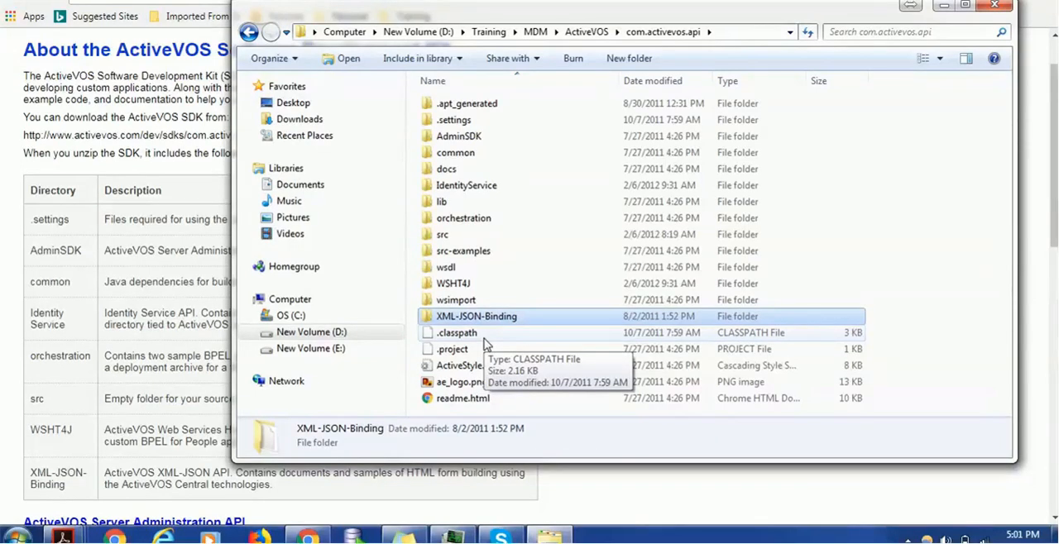
Pick out the .classpath and .project files in the com.activevos.api root.
{"action": "left_click", "coordinate": [457, 333]}
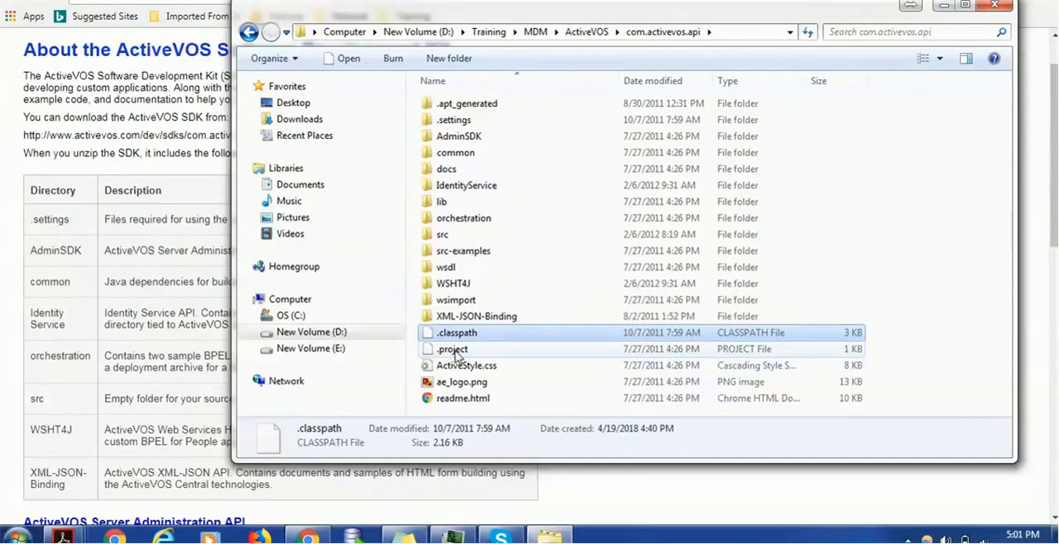
{"action": "left_click", "coordinate": [454, 348]}
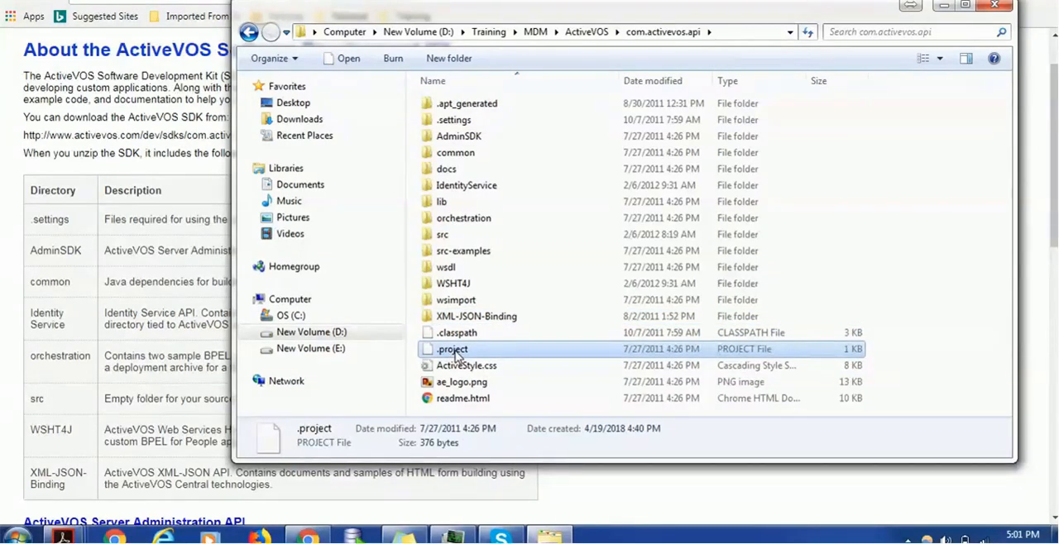
{"action": "mouse_move", "coordinate": [506, 372]}
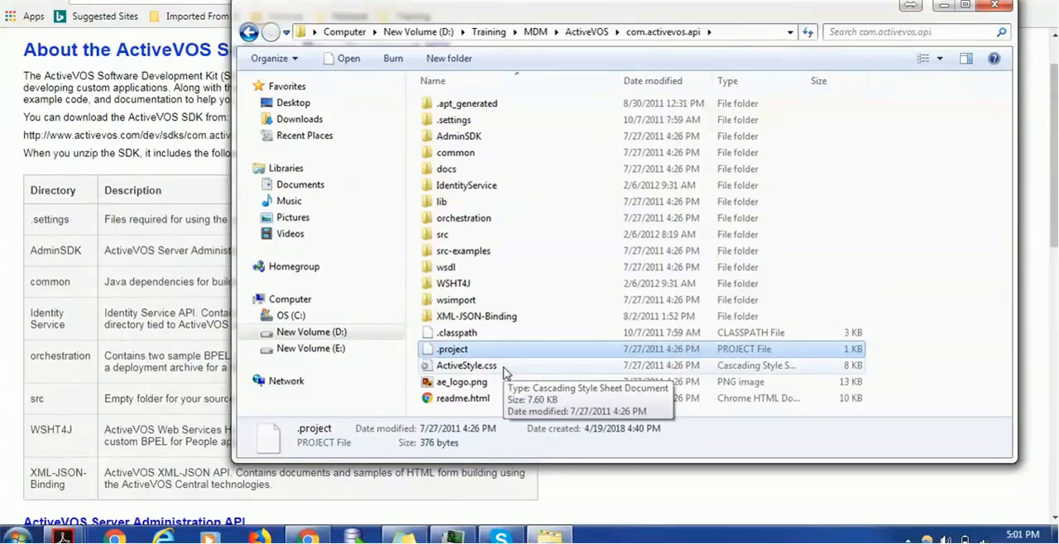
{"action": "mouse_move", "coordinate": [464, 397]}
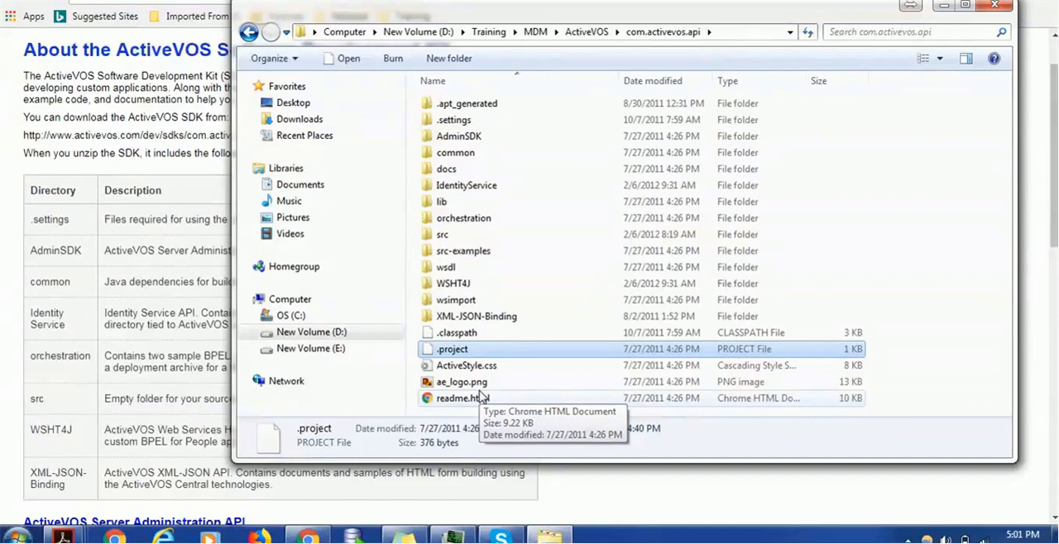
{"action": "mouse_move", "coordinate": [464, 397]}
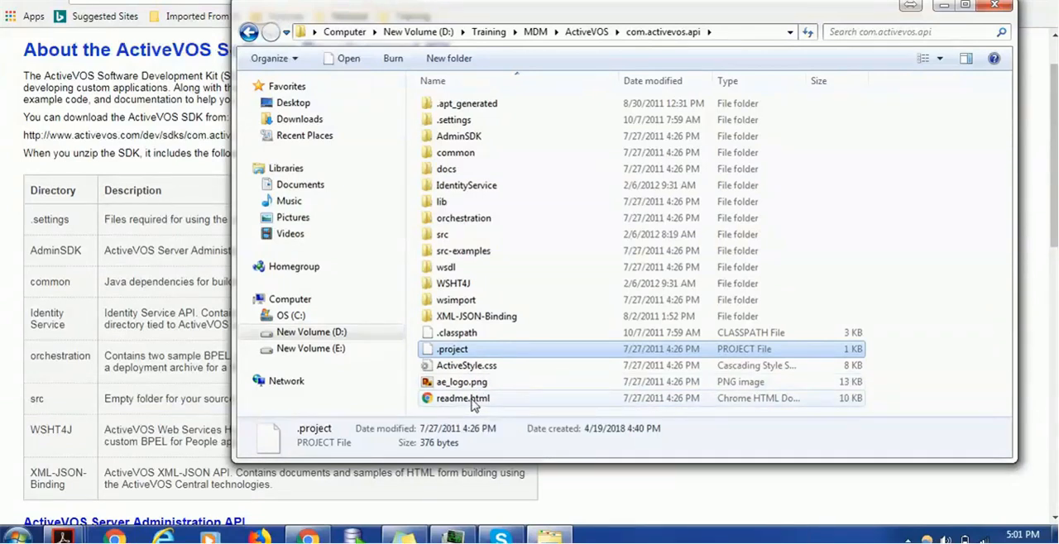
{"action": "mouse_move", "coordinate": [463, 397]}
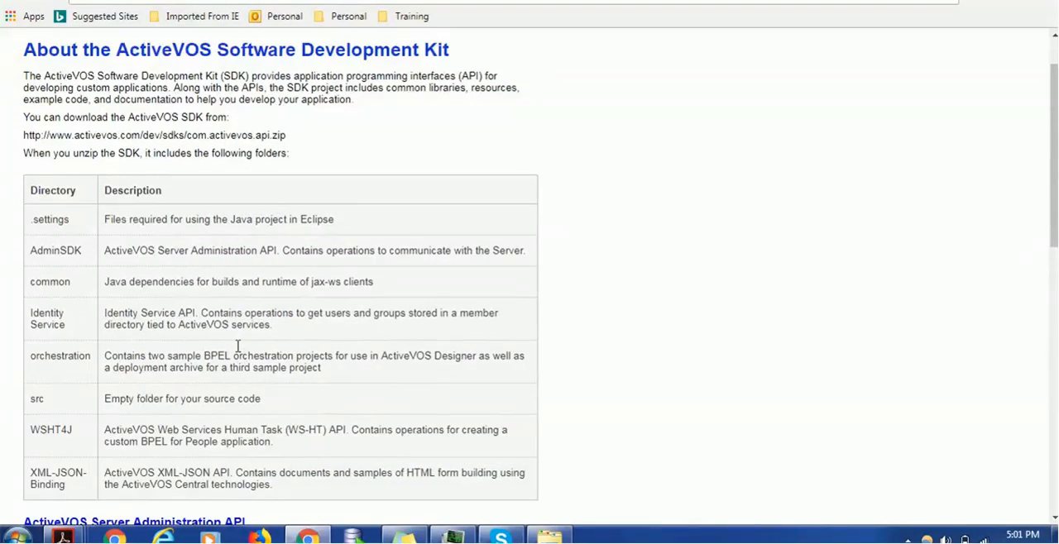
{"action": "mouse_move", "coordinate": [278, 312]}
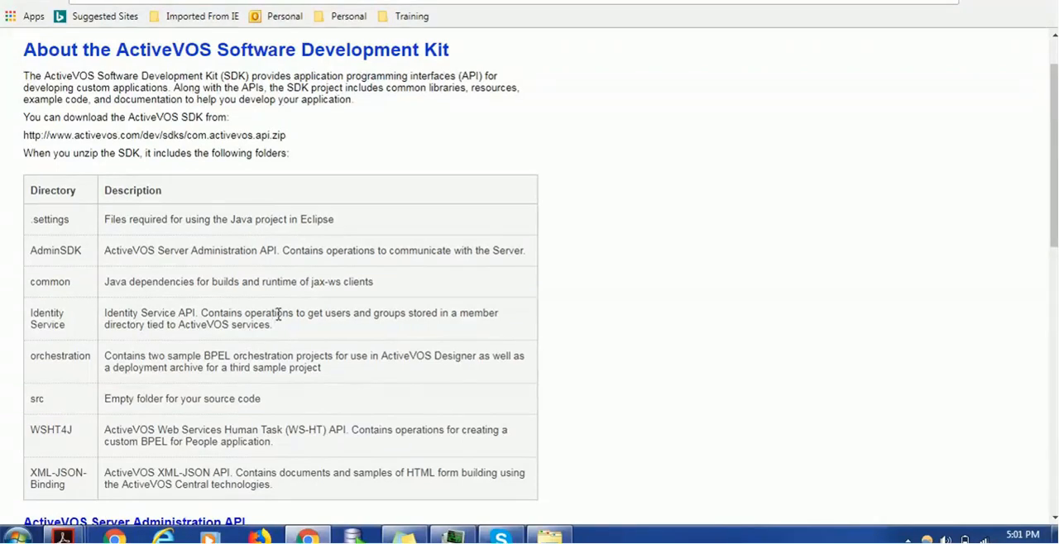